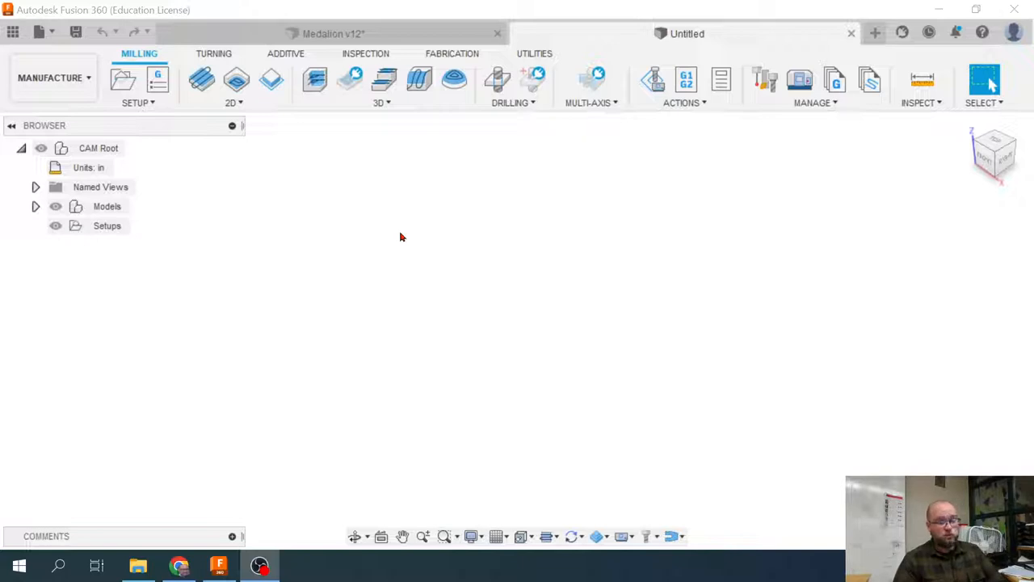
pyautogui.moveTo(718, 246)
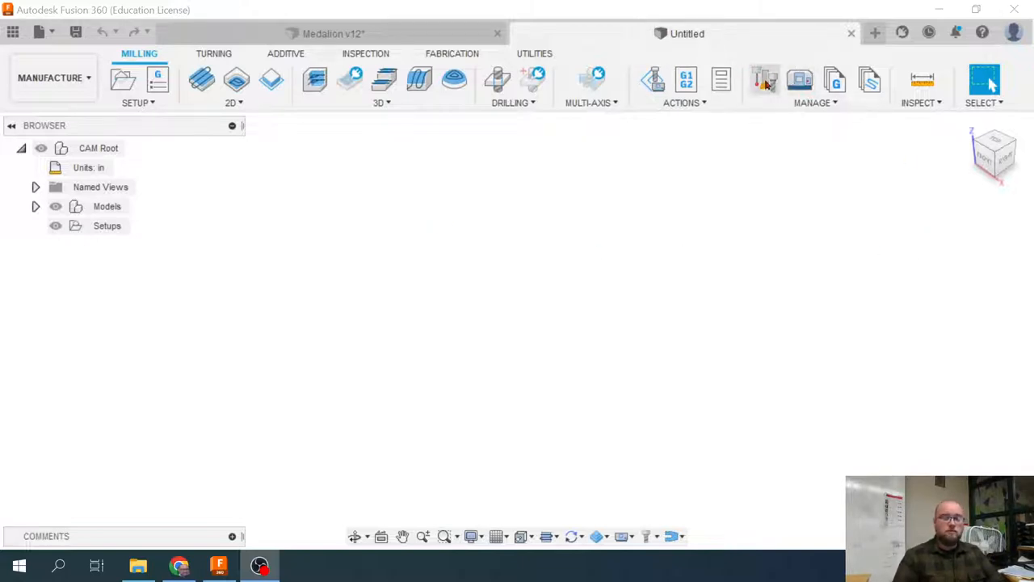
pyautogui.moveTo(766, 81)
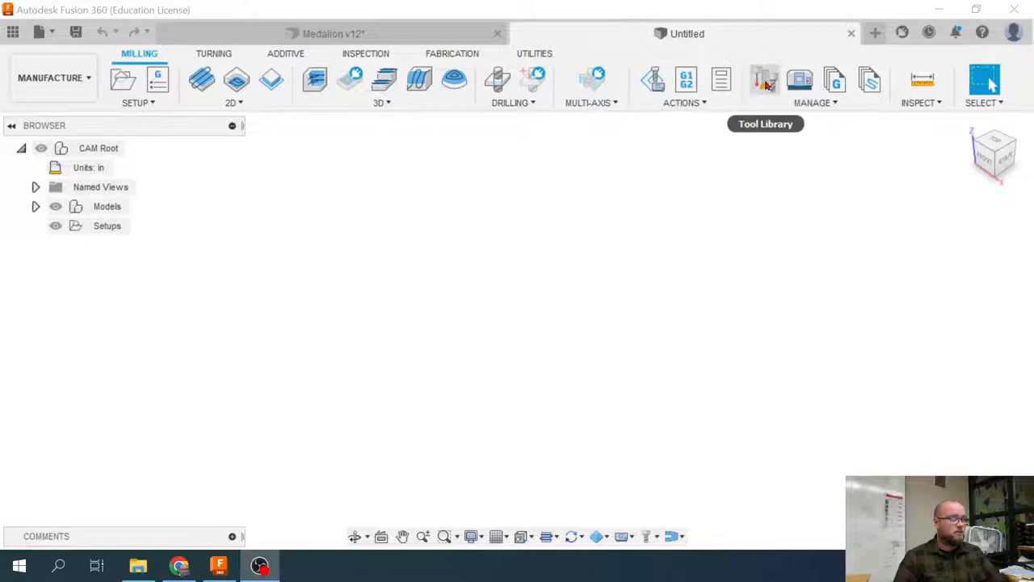
# View the tools saved in the Medalion v12 document in the Tool Library.
pyautogui.click(765, 80)
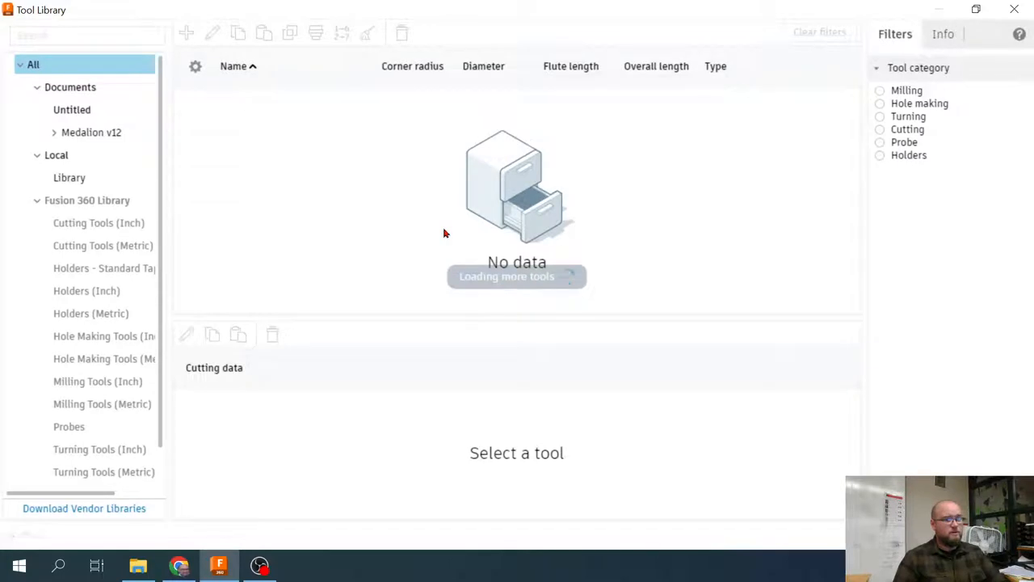
pyautogui.click(90, 132)
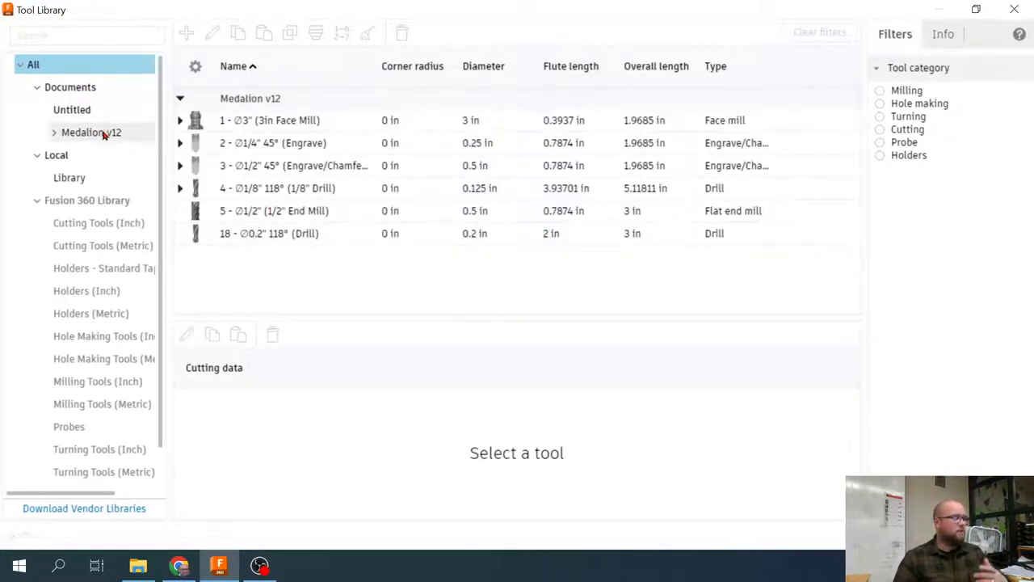
pyautogui.moveTo(90, 132)
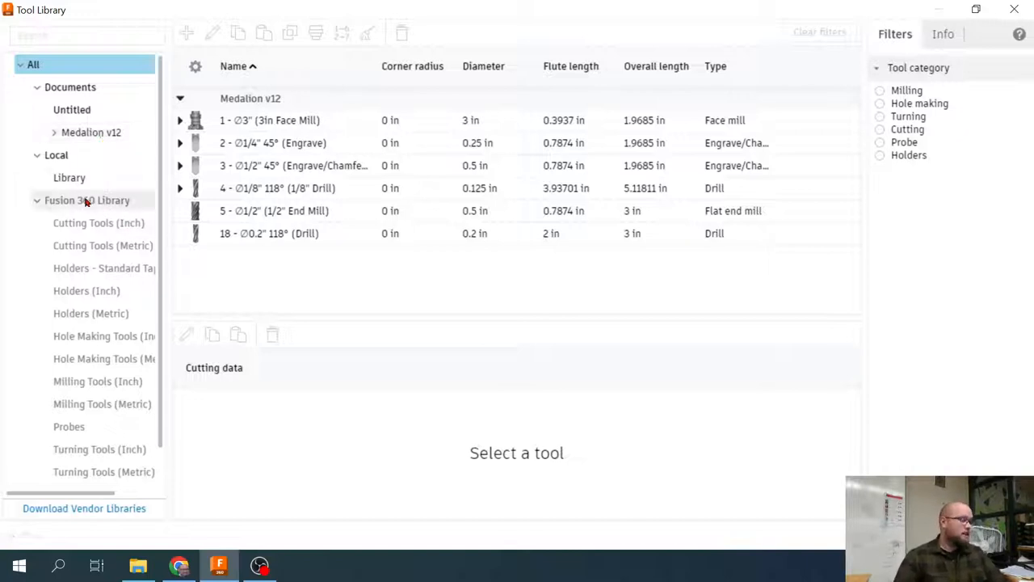
pyautogui.moveTo(87, 201)
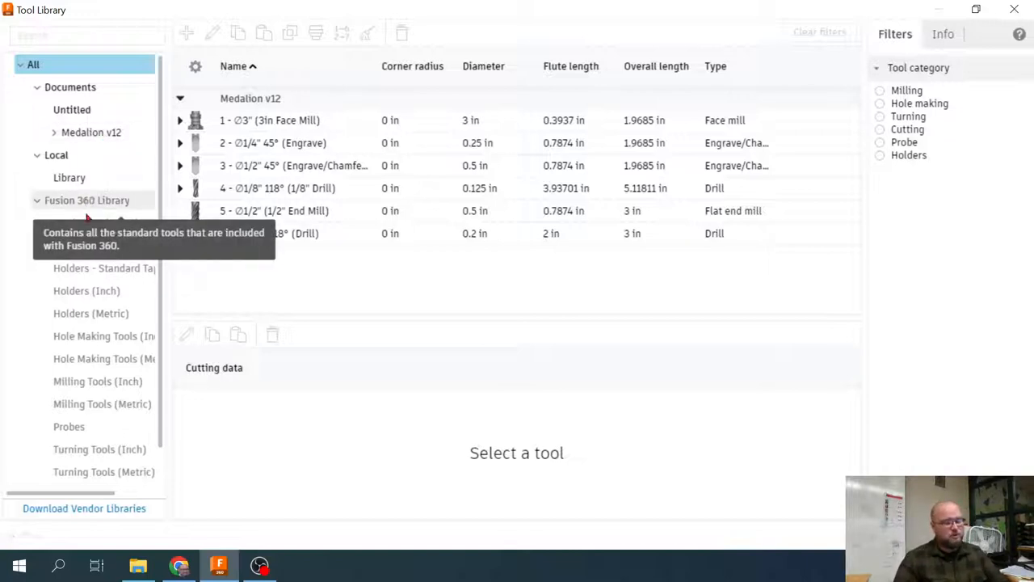
pyautogui.moveTo(91, 313)
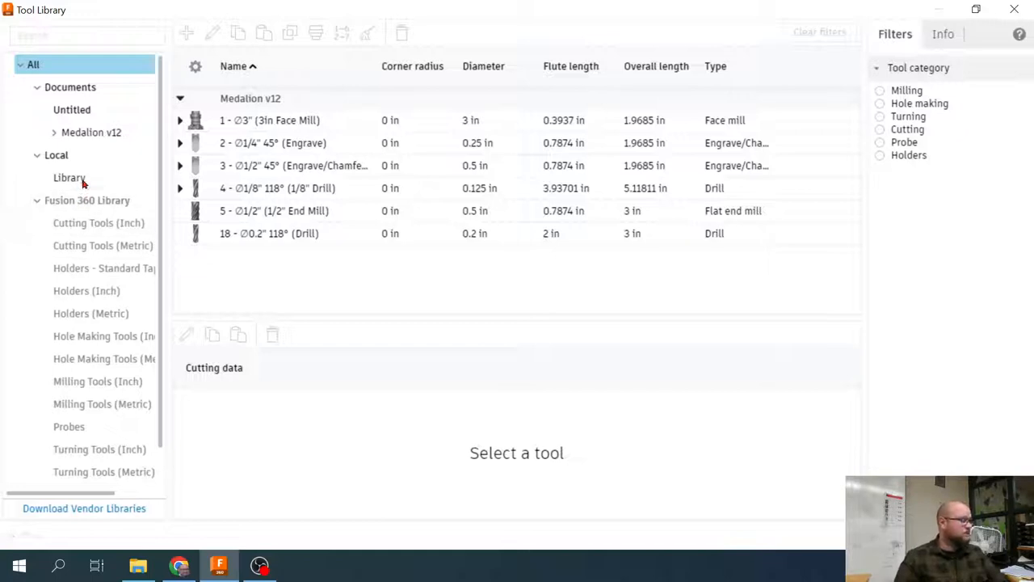
pyautogui.moveTo(95, 97)
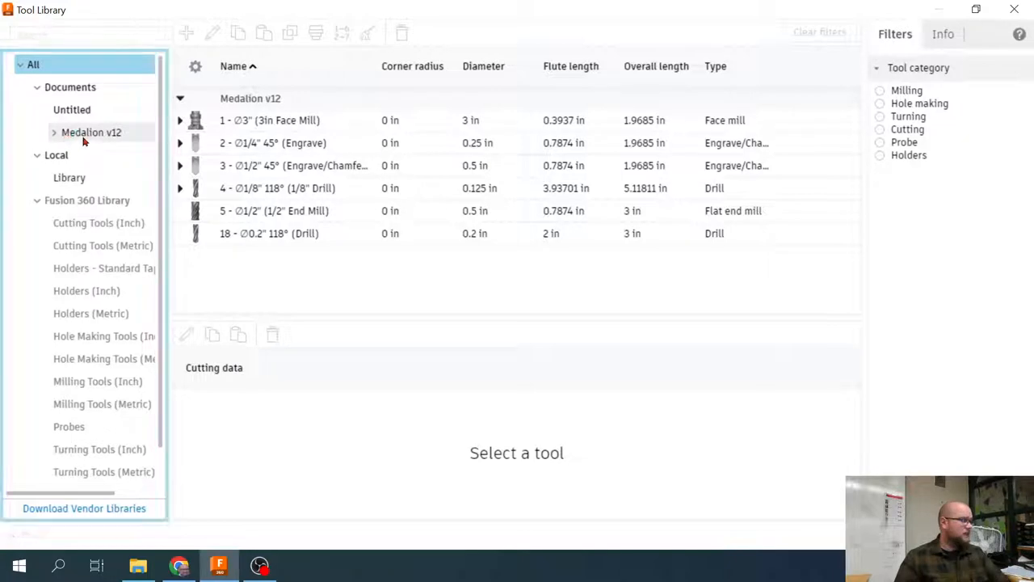
pyautogui.click(91, 133)
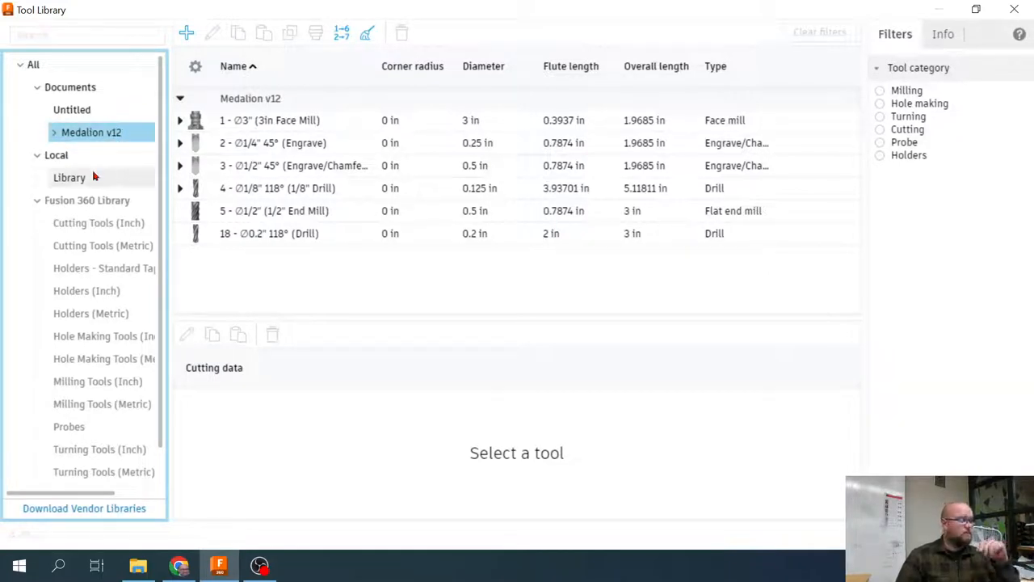
pyautogui.moveTo(90, 159)
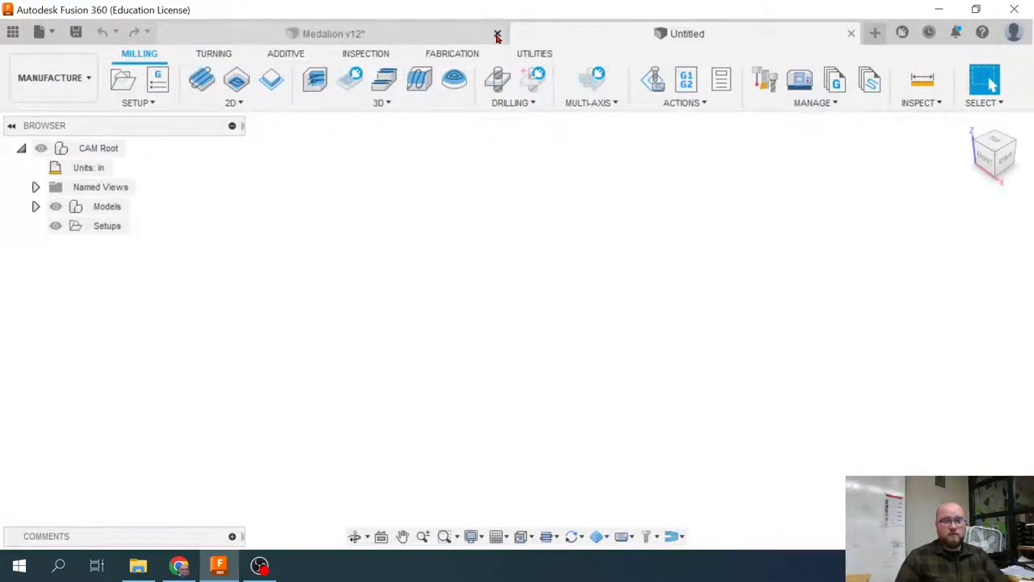
# Close Medalion v12 without saving and reopen the Tool Library.
pyautogui.click(498, 34)
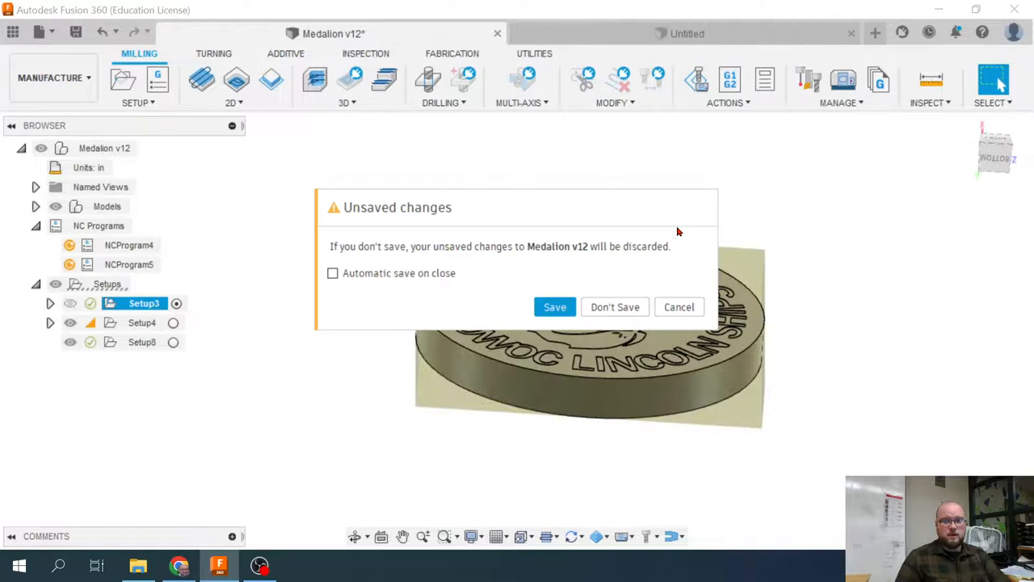
pyautogui.click(615, 307)
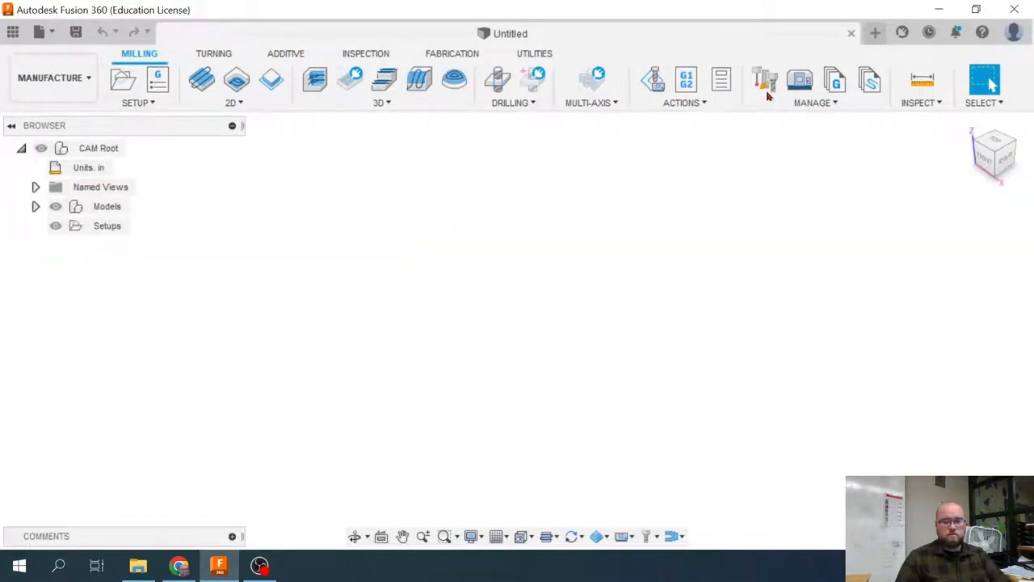
pyautogui.click(763, 79)
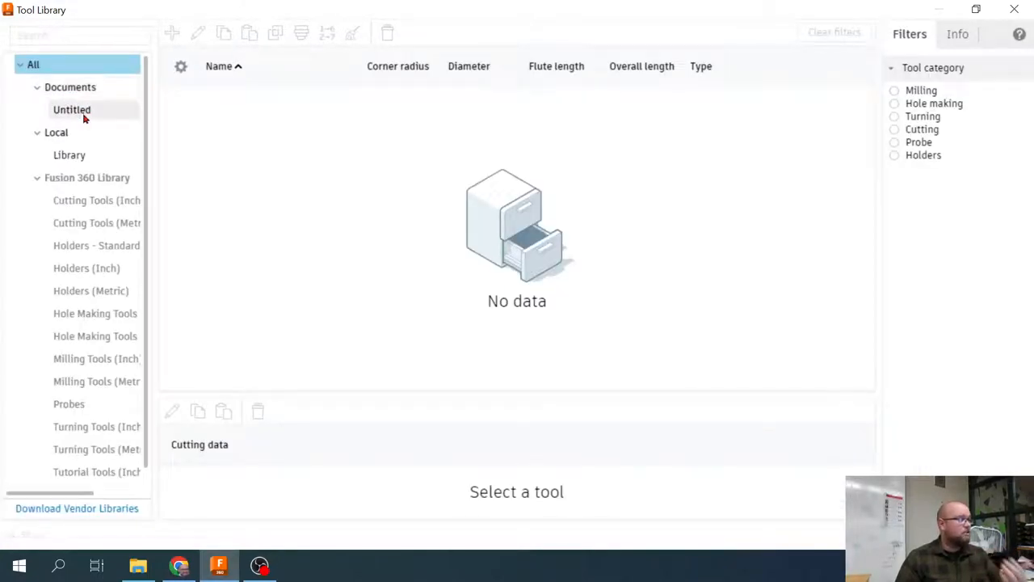
pyautogui.moveTo(97, 111)
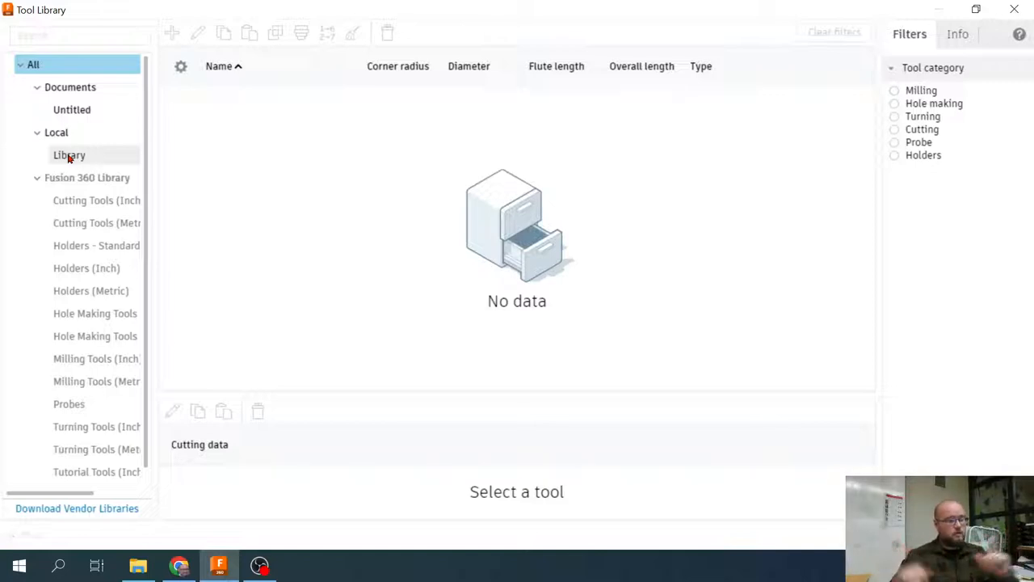
# Rename the local tool library to HAAS Mill.
pyautogui.rightClick(68, 155)
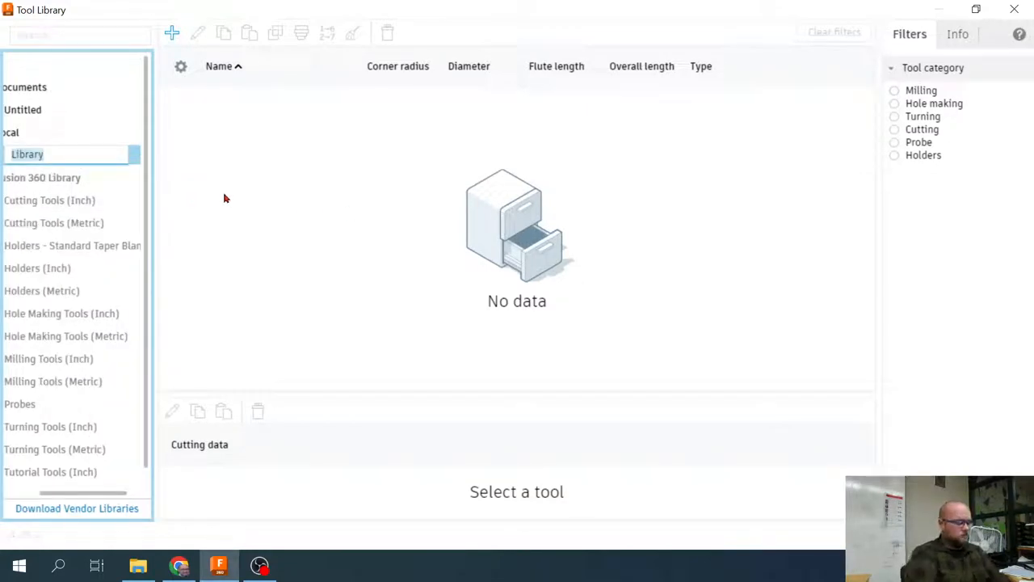
pyautogui.write('HAA')
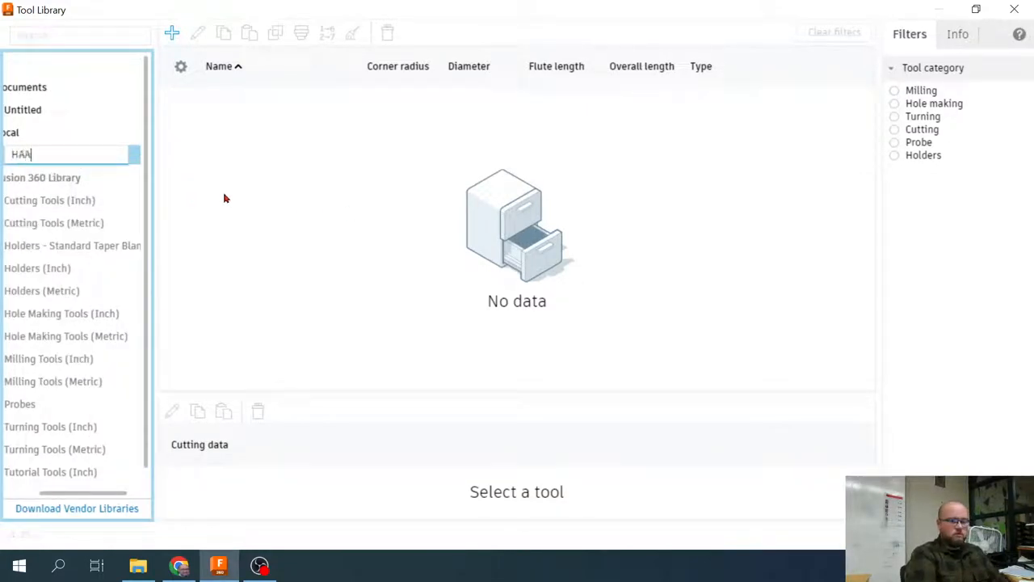
pyautogui.write('HAAS Mill')
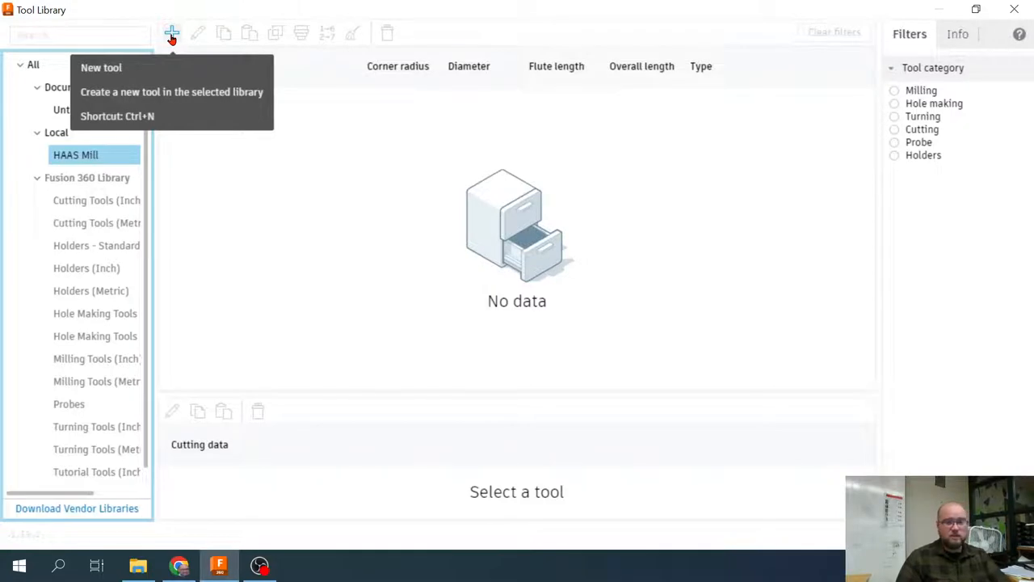
# Add a new face mill to the HAAS Mill library.
pyautogui.click(100, 67)
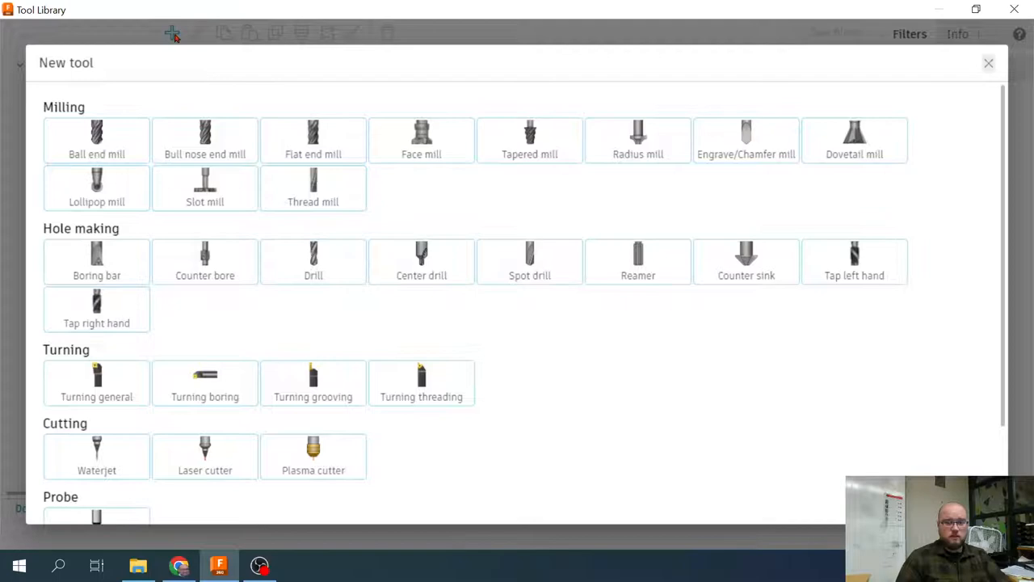
pyautogui.click(989, 63)
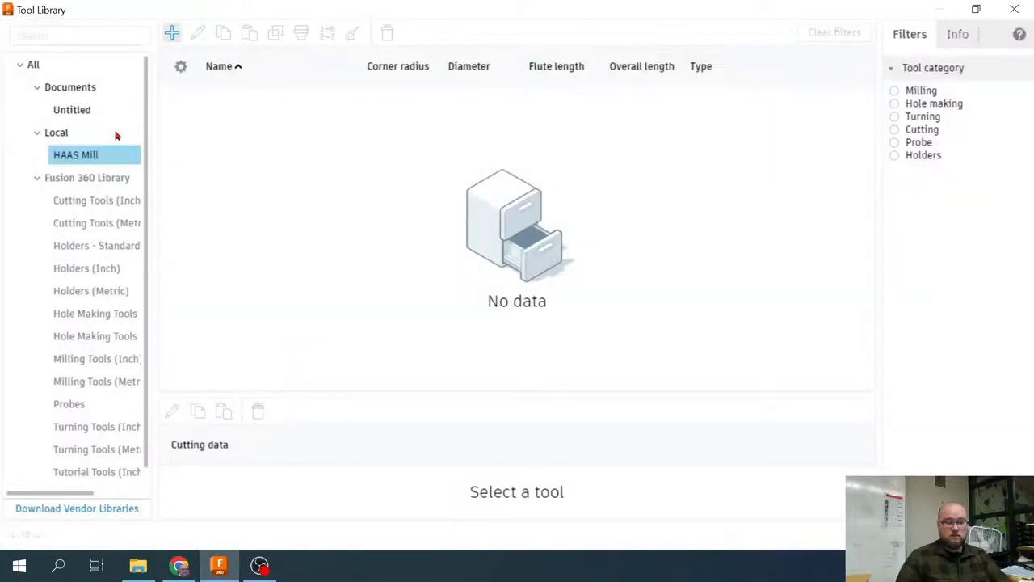
pyautogui.click(171, 32)
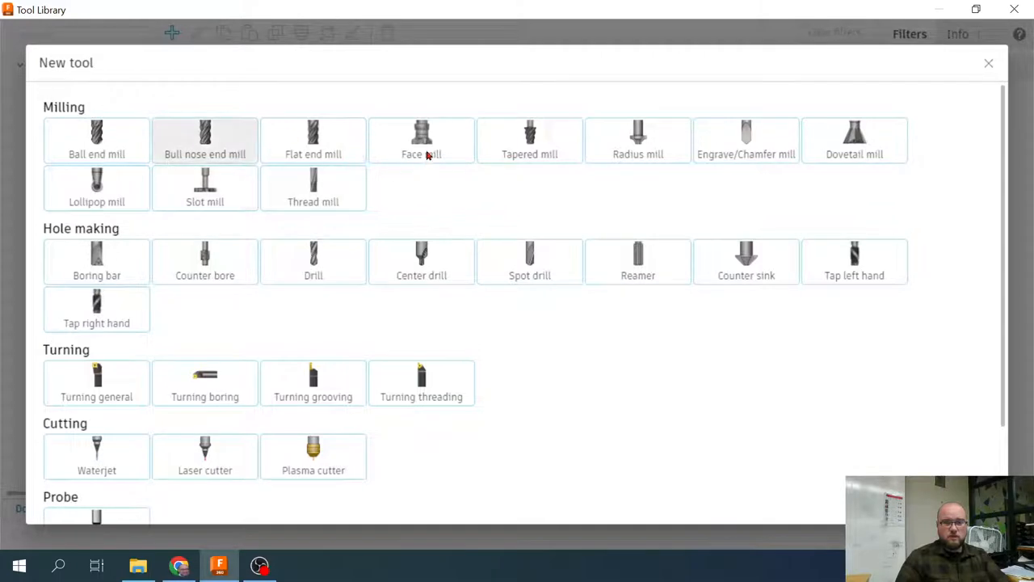
pyautogui.click(420, 139)
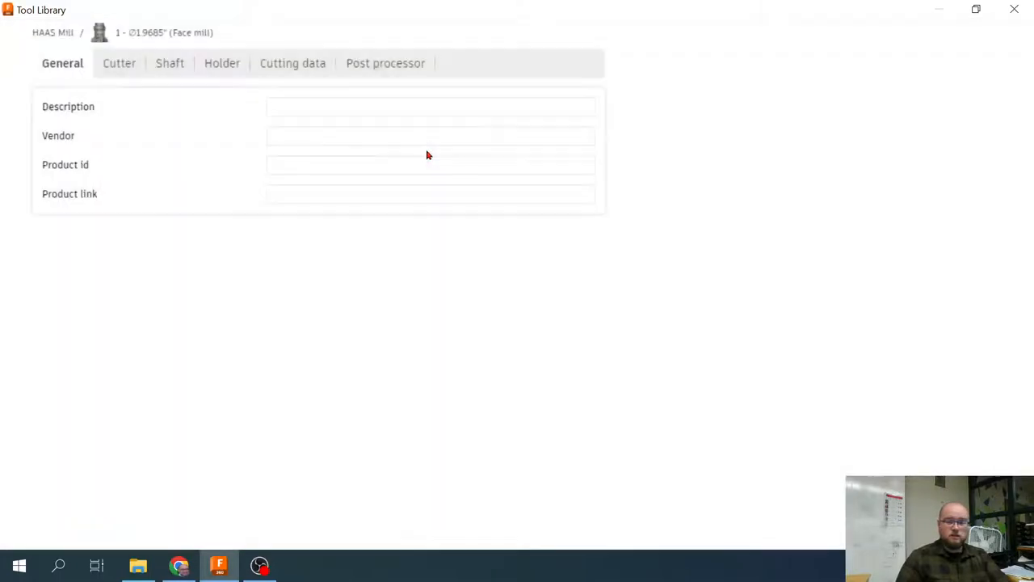
# Enter 3" Face Mill as the new tool's description.
pyautogui.click(430, 107)
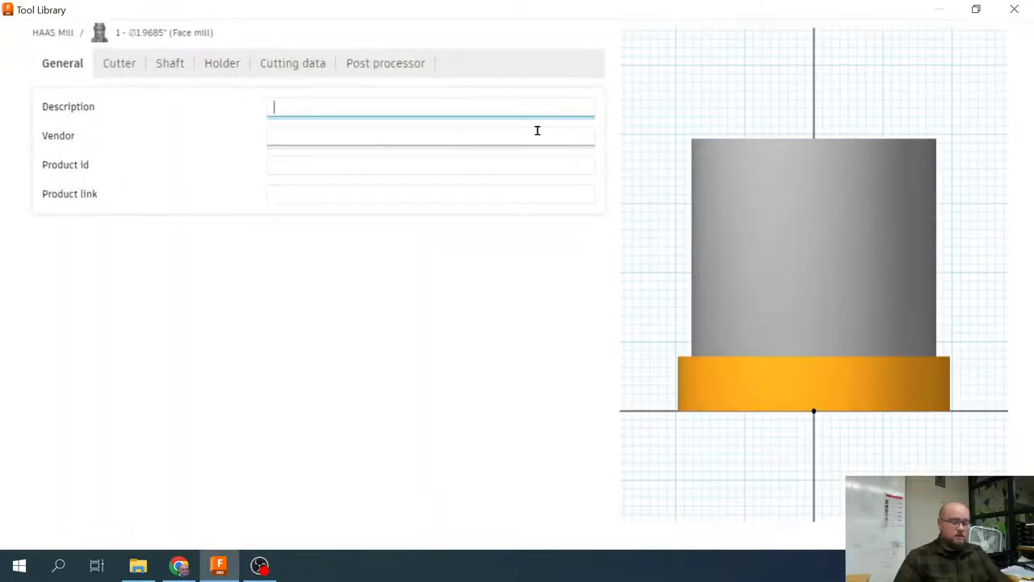
pyautogui.write('3 In')
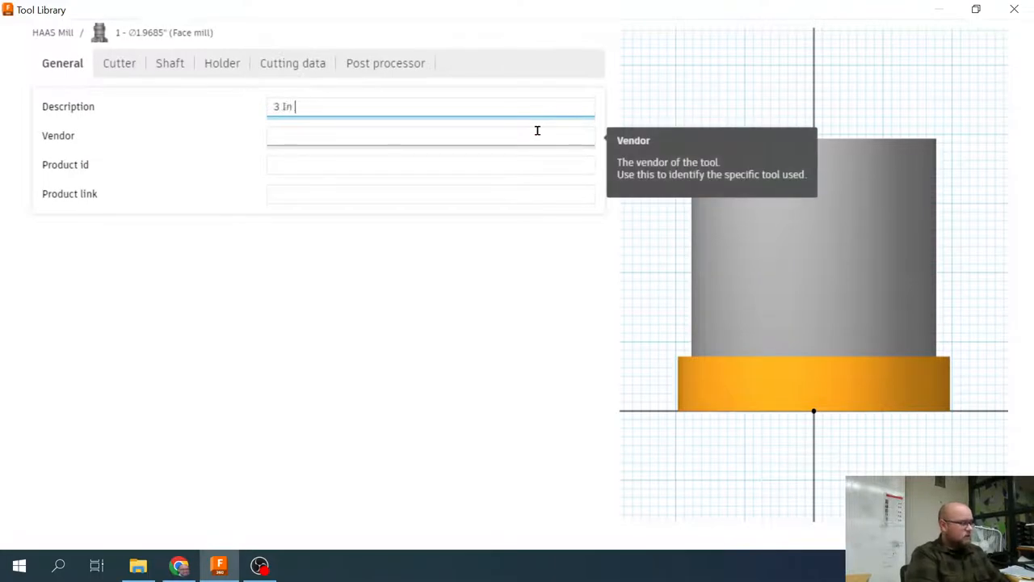
pyautogui.write('"')
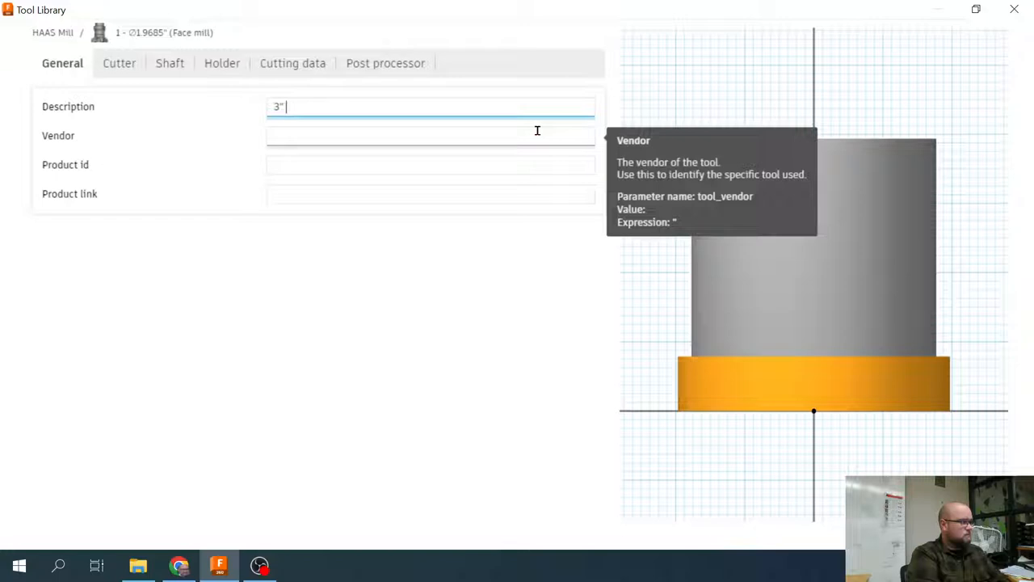
pyautogui.write('Face Mill')
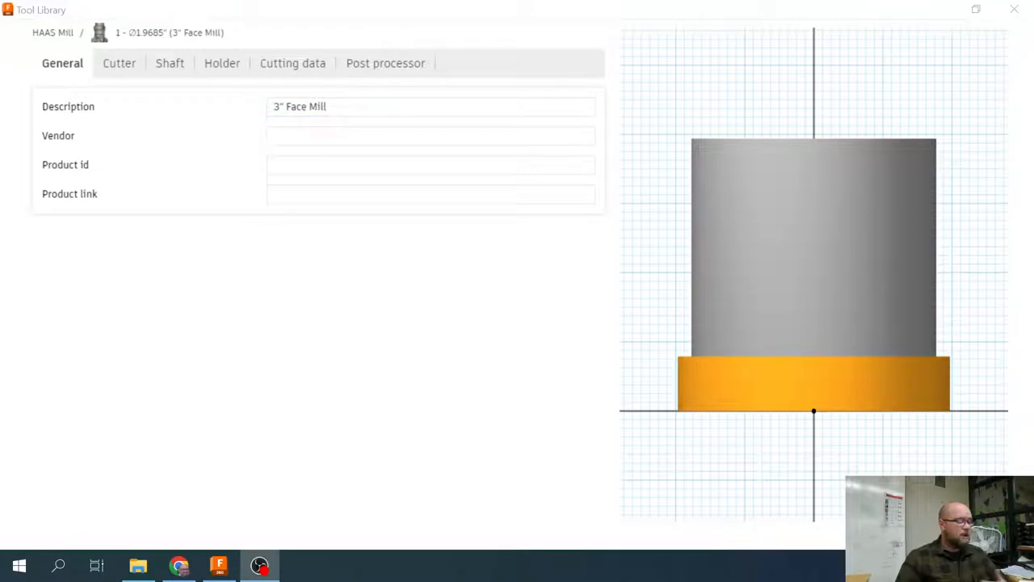
pyautogui.click(340, 136)
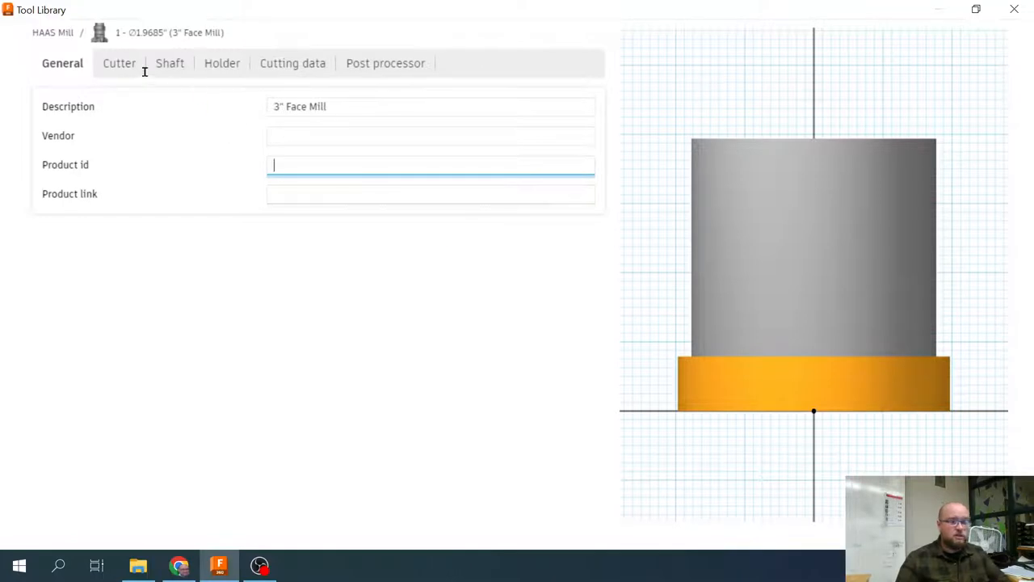
pyautogui.moveTo(120, 68)
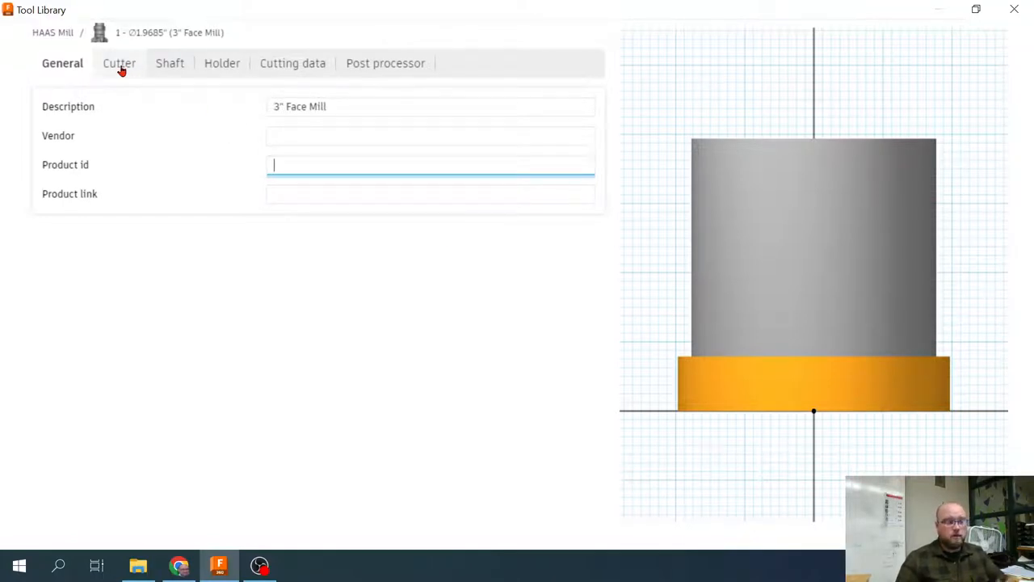
# Set the face mill's cutter material to Carbide with a 3 in diameter.
pyautogui.click(119, 63)
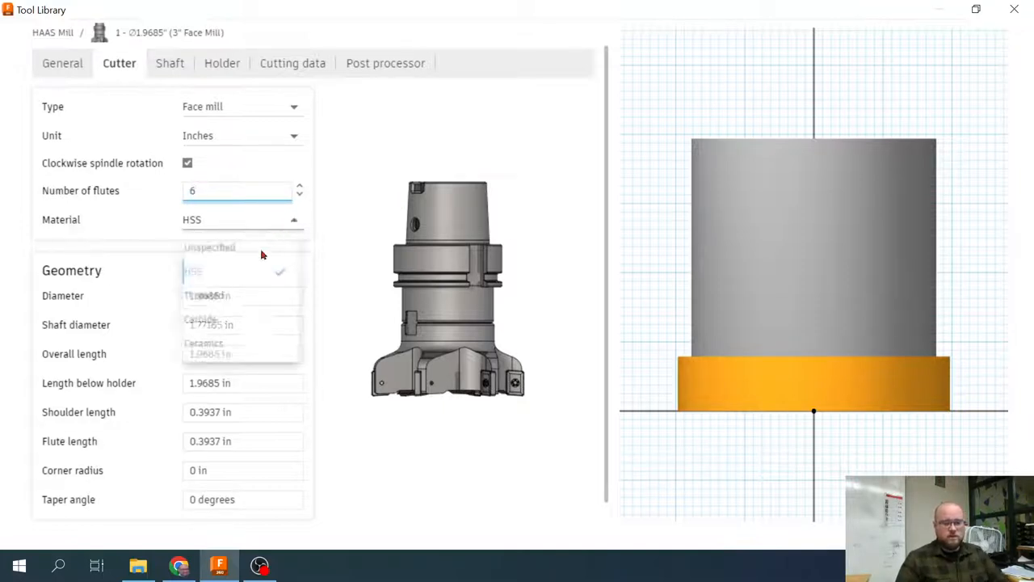
pyautogui.click(200, 326)
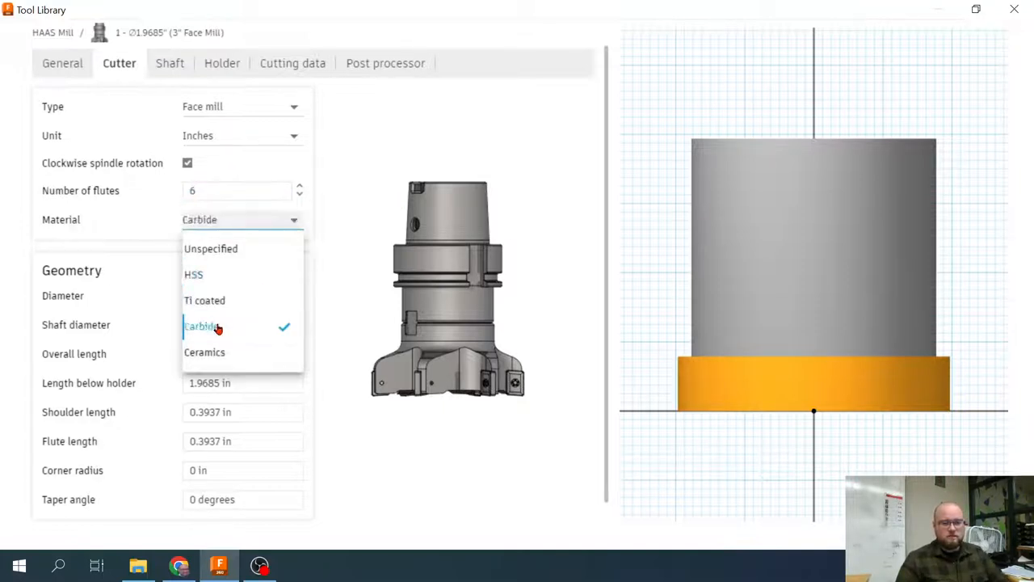
pyautogui.click(200, 326)
pyautogui.write('3')
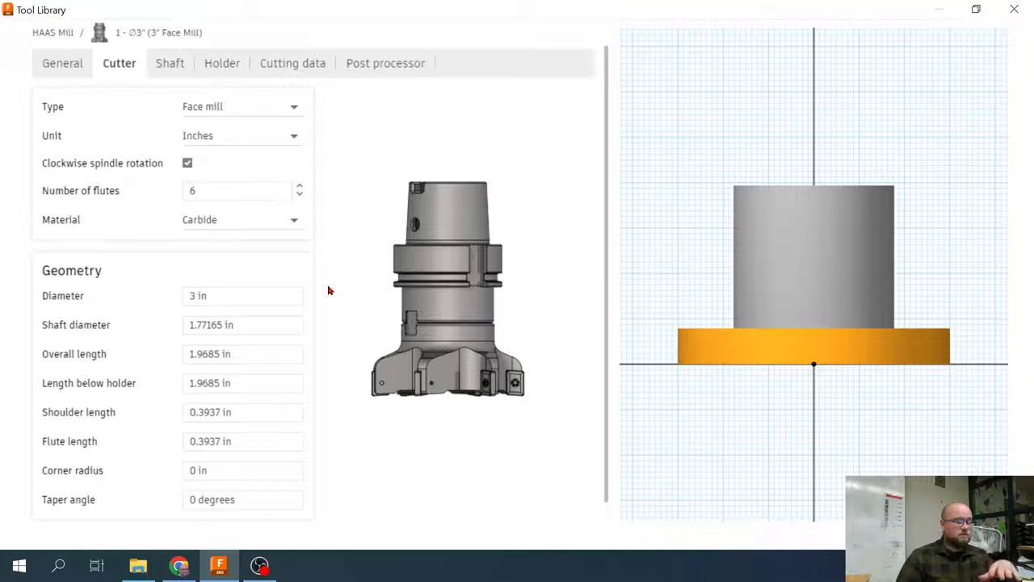
pyautogui.moveTo(305, 281)
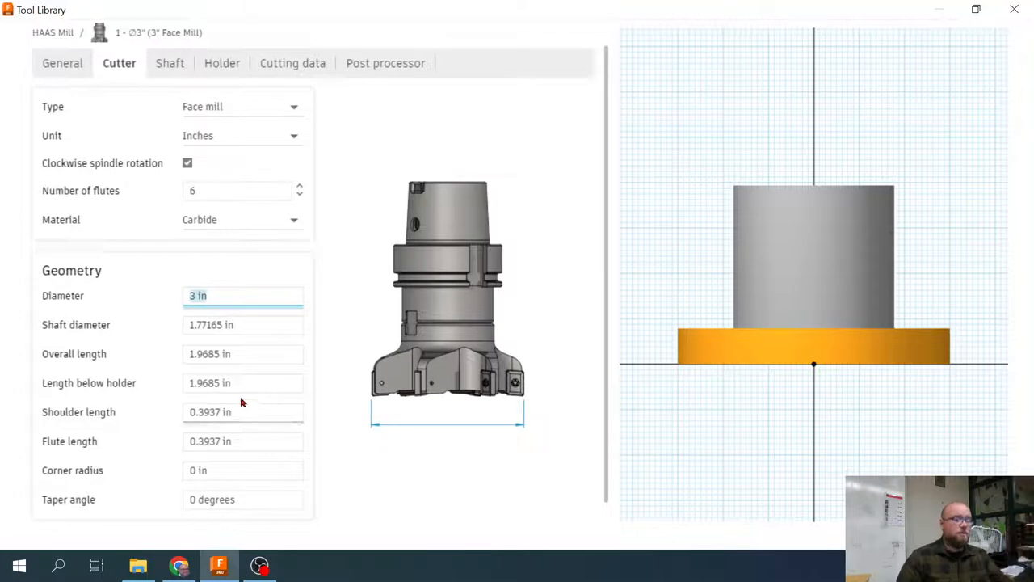
pyautogui.moveTo(293, 63)
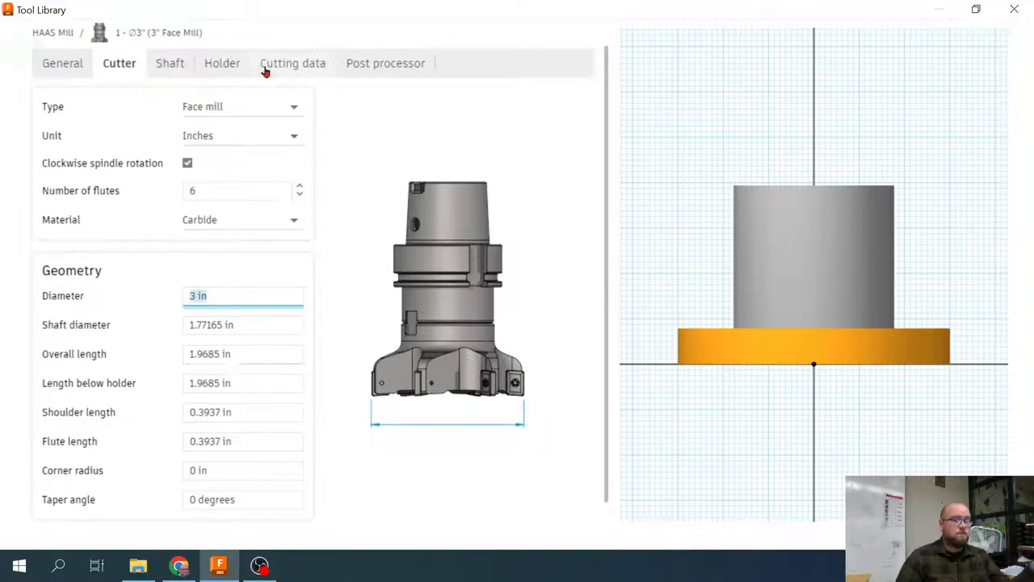
# Review the face mill's cutting data: 5000 rpm spindle speed and 40 in/min feedrate.
pyautogui.click(292, 63)
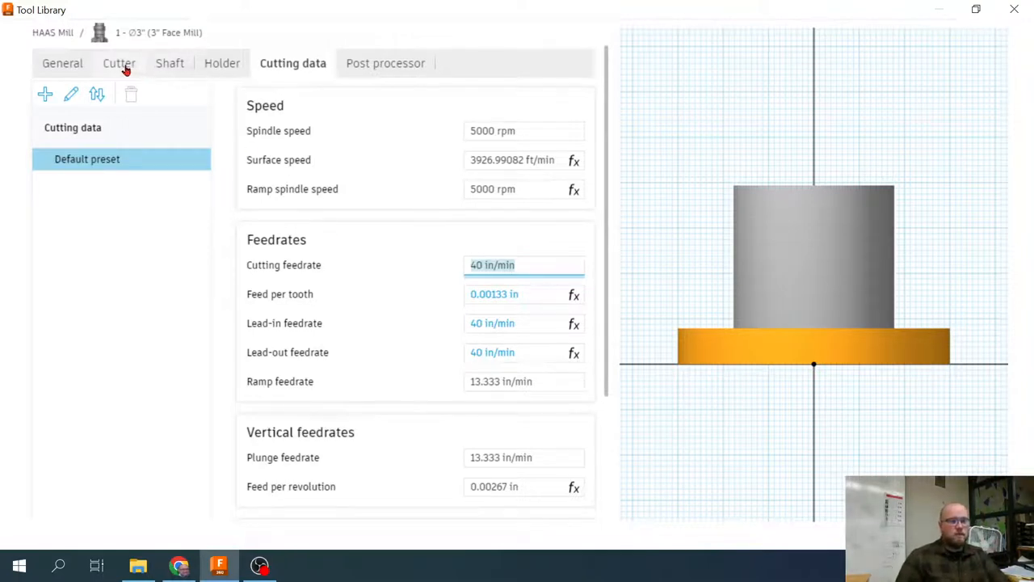
pyautogui.click(120, 63)
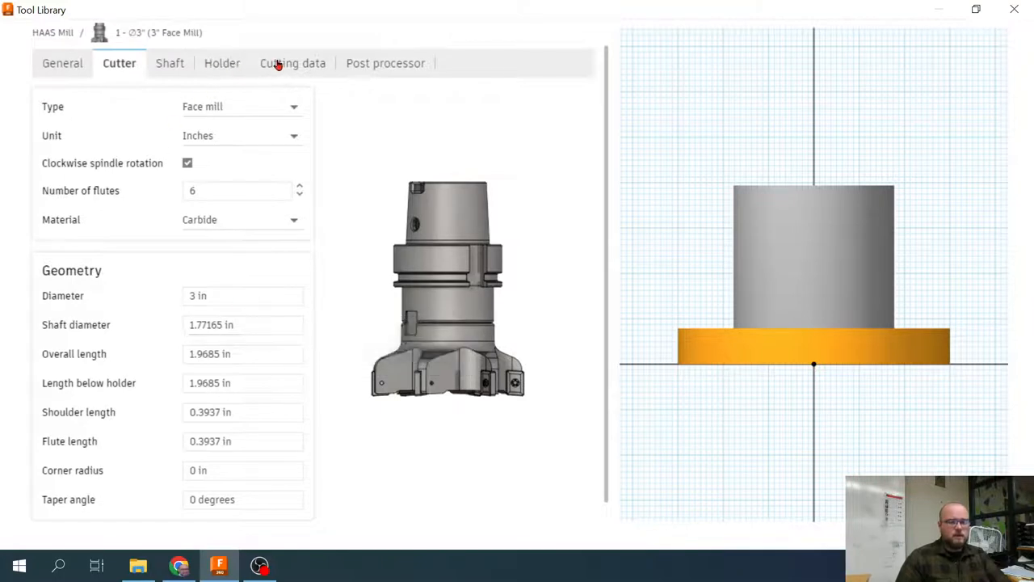
pyautogui.click(292, 63)
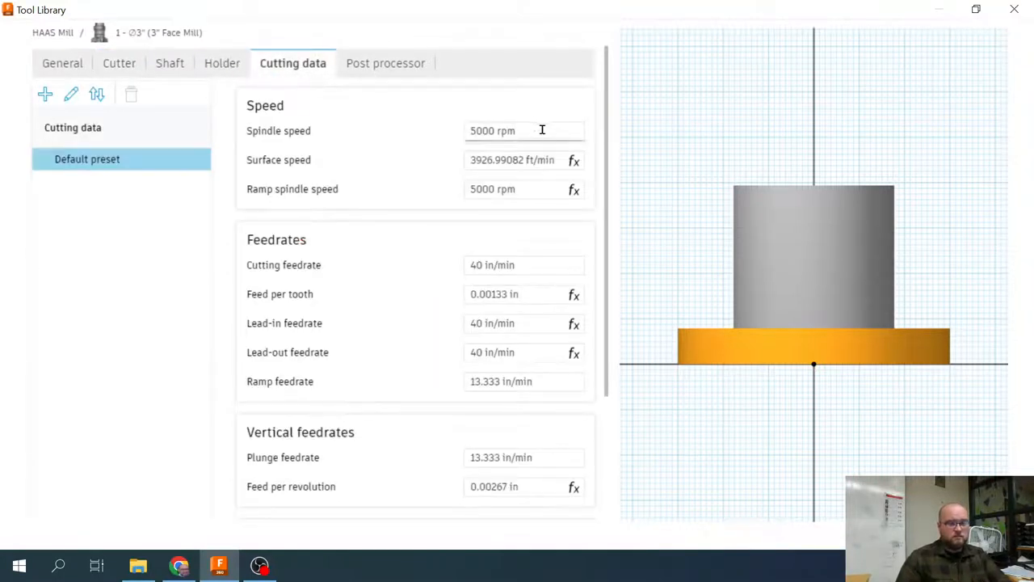
pyautogui.click(524, 130)
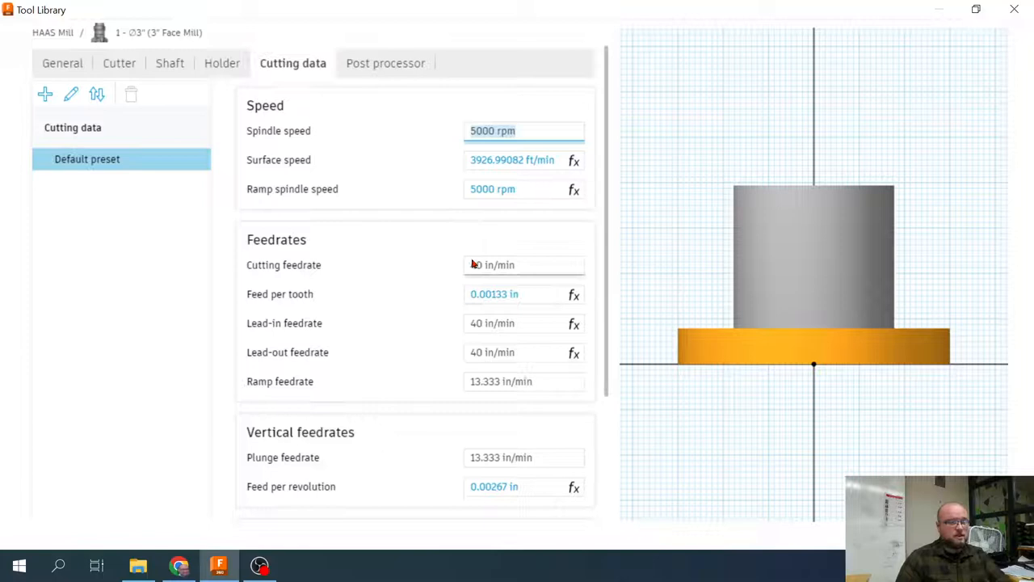
pyautogui.click(524, 265)
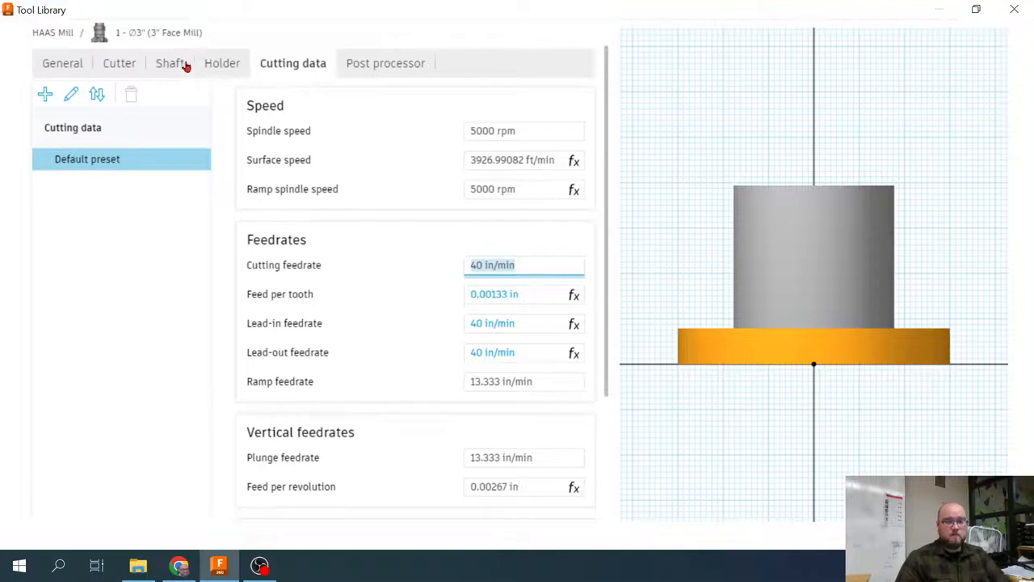
pyautogui.click(119, 63)
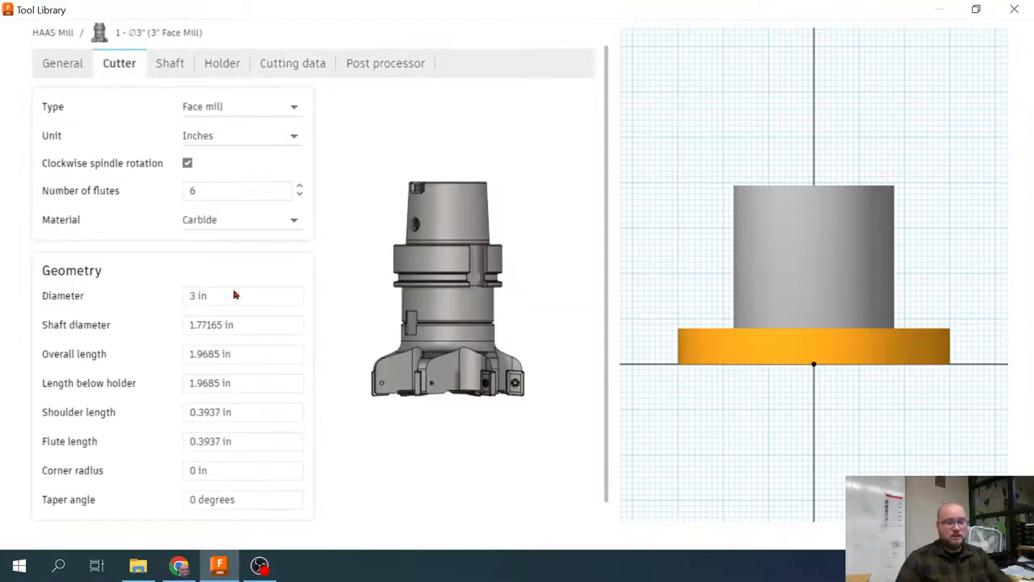
pyautogui.moveTo(178, 113)
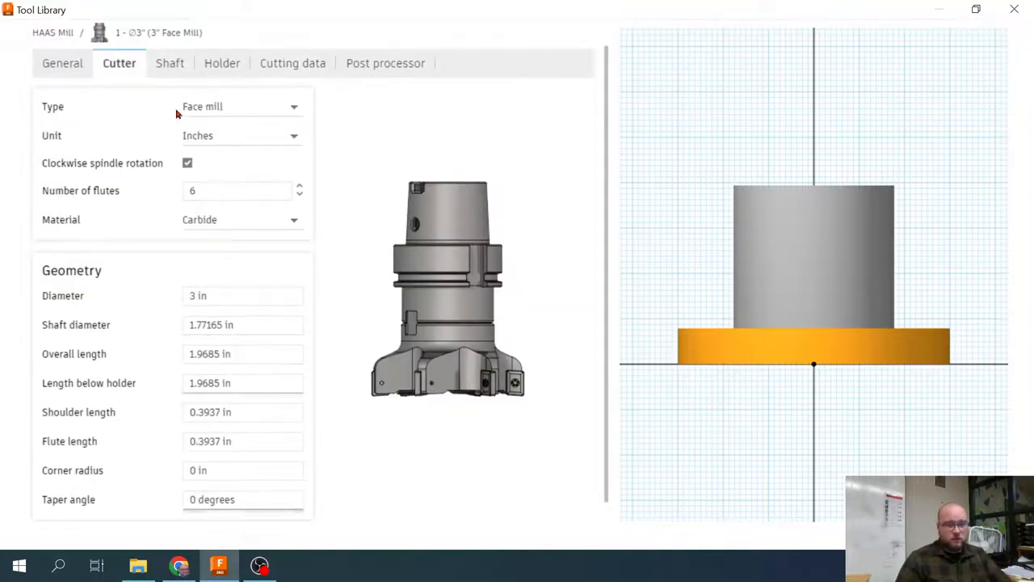
pyautogui.click(170, 63)
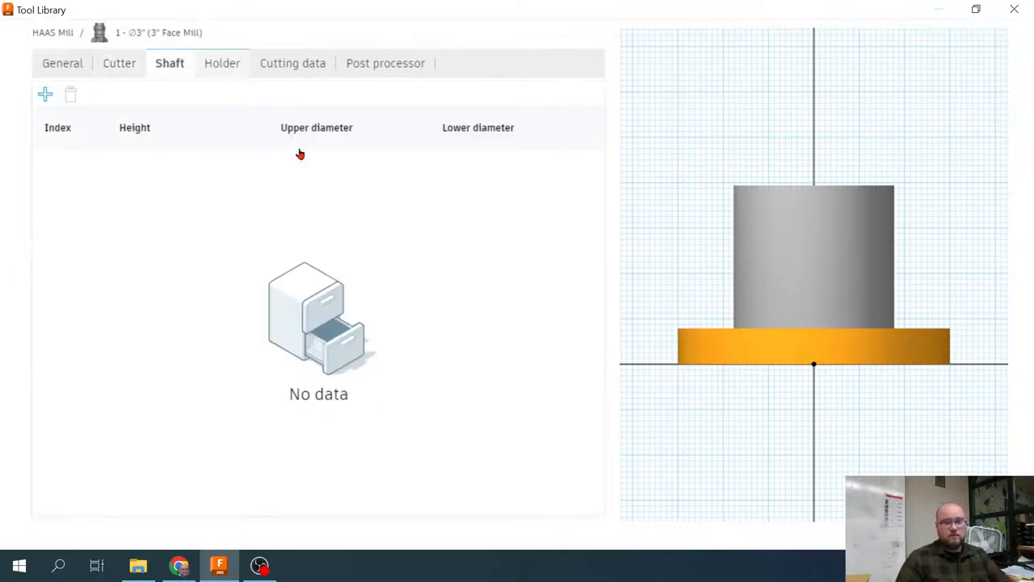
pyautogui.click(221, 63)
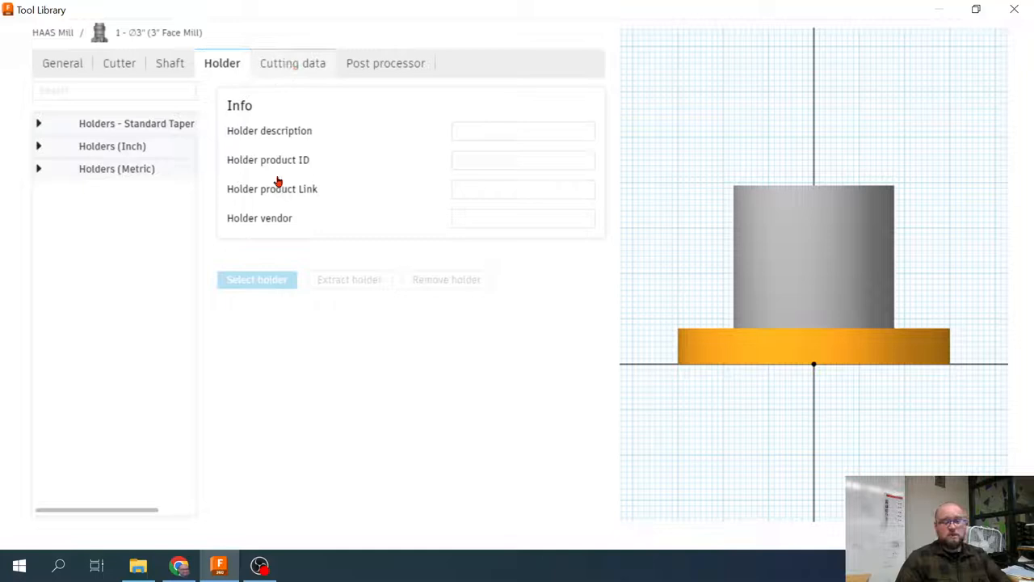
pyautogui.click(293, 63)
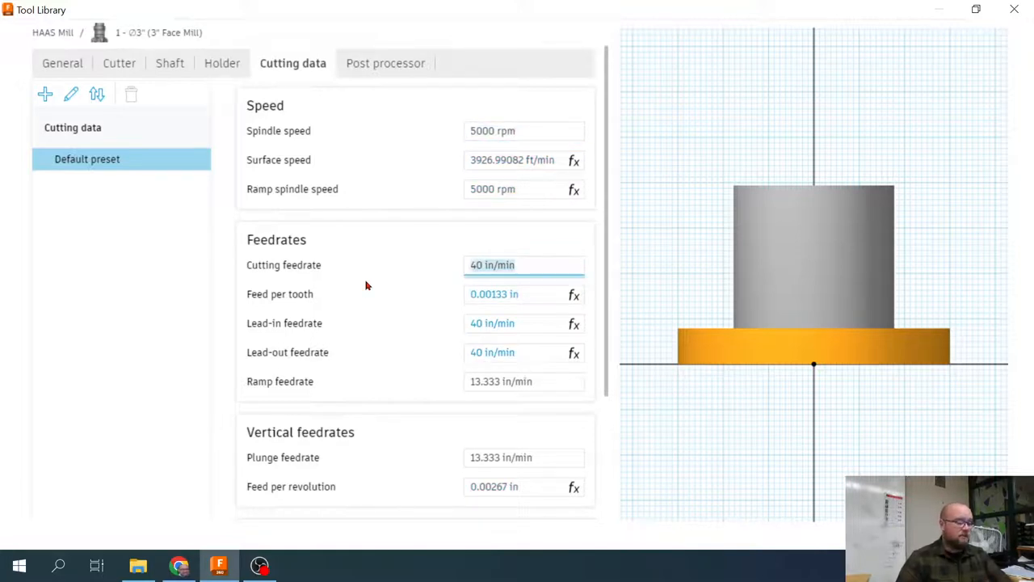
# Set the face mill's cutting feedrate to 60 in/min.
pyautogui.click(523, 130)
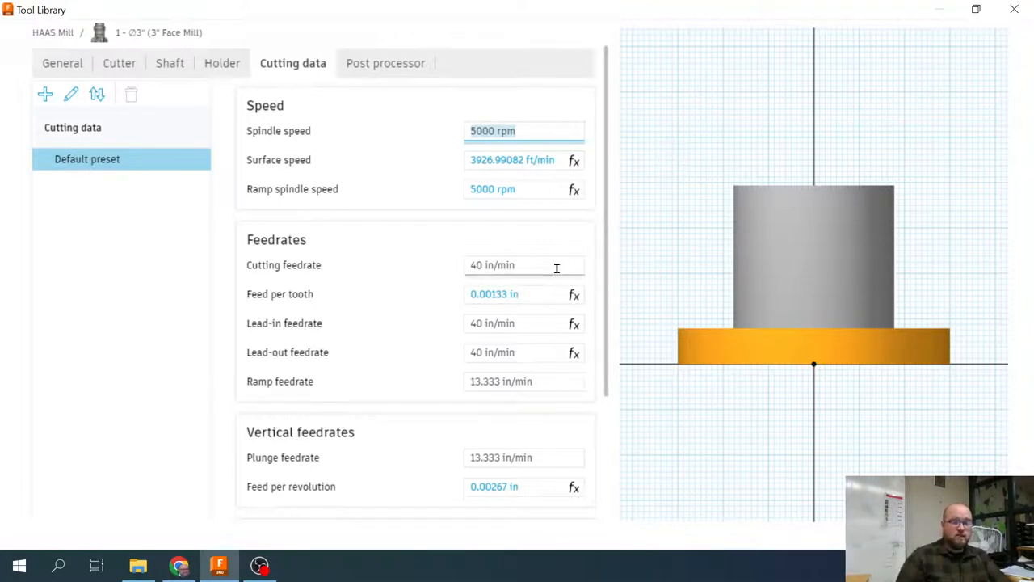
pyautogui.click(523, 265)
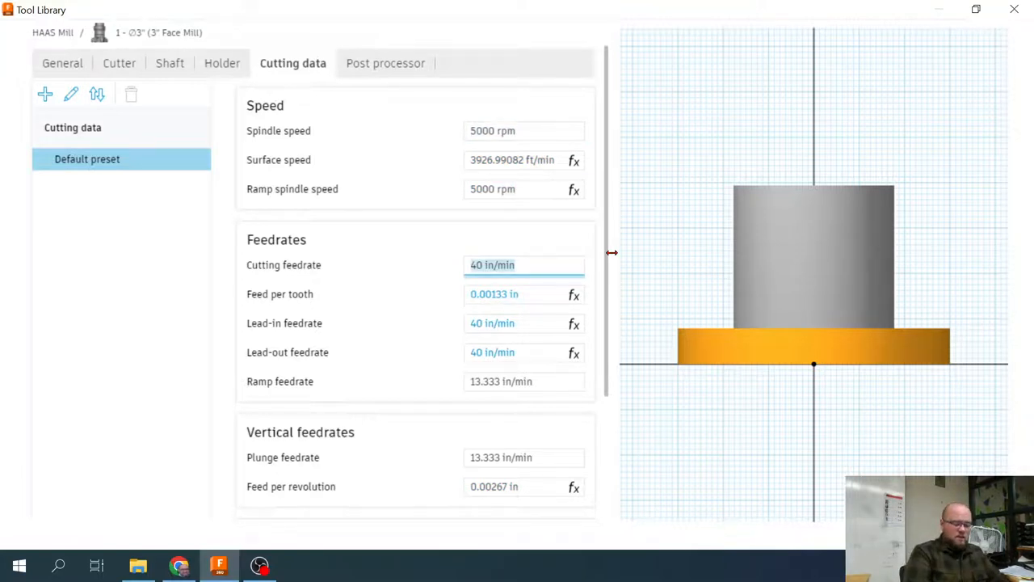
pyautogui.write('60')
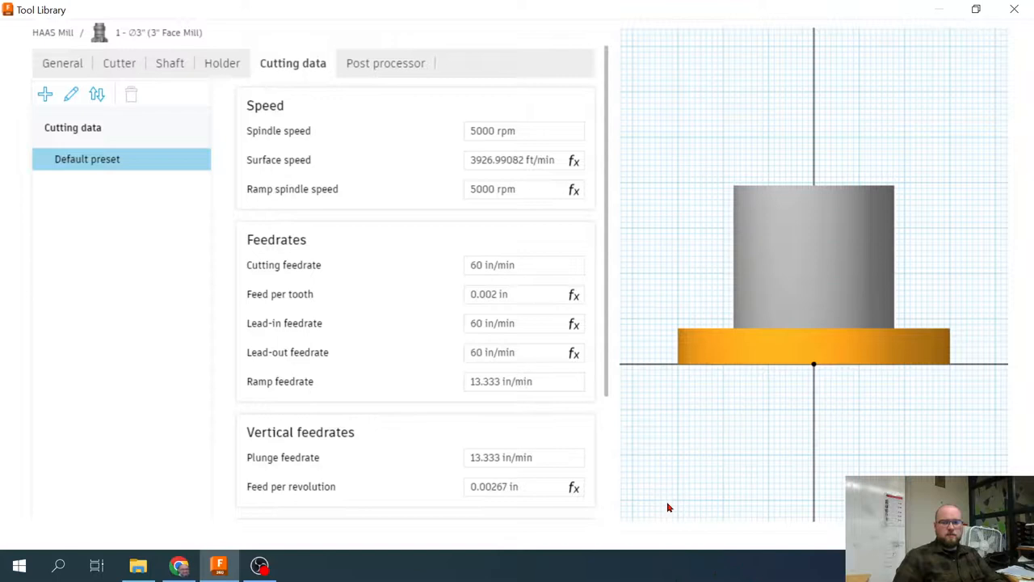
# Check the face mill's post processor settings with offsets of 1.
pyautogui.click(384, 63)
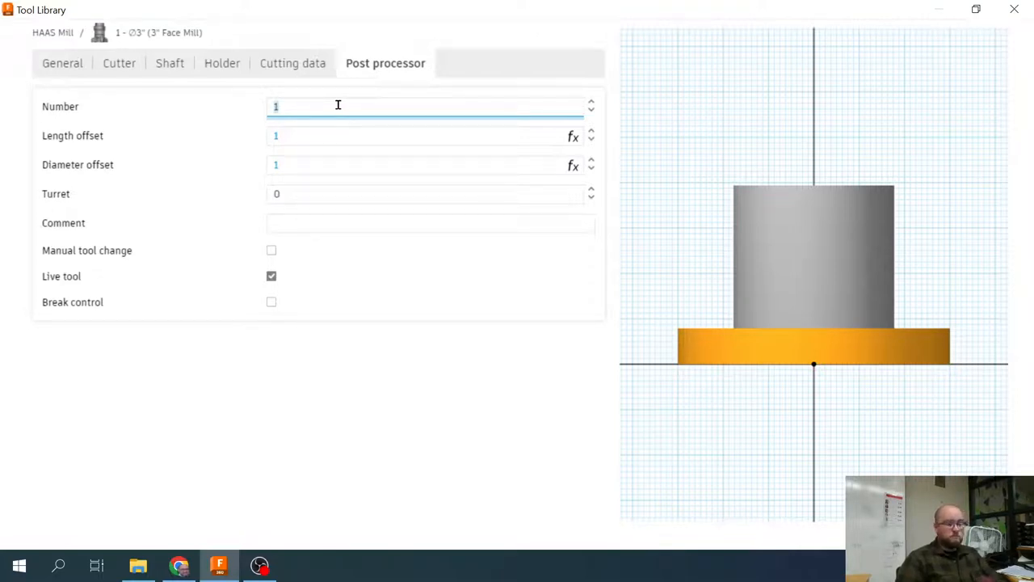
pyautogui.moveTo(339, 466)
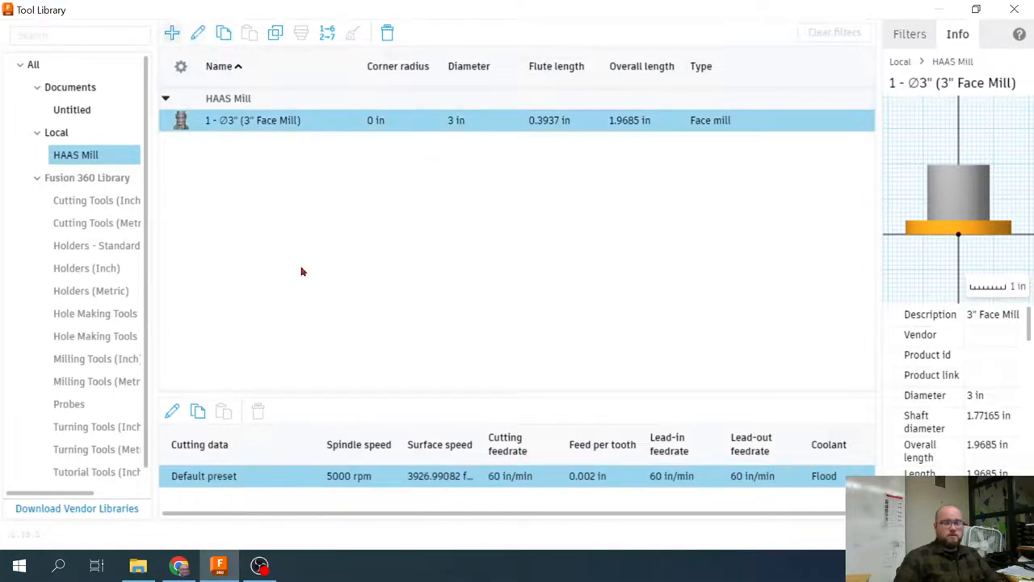
# Add an engrave/chamfer mill to HAAS Mill with the description Engaving.
pyautogui.click(172, 32)
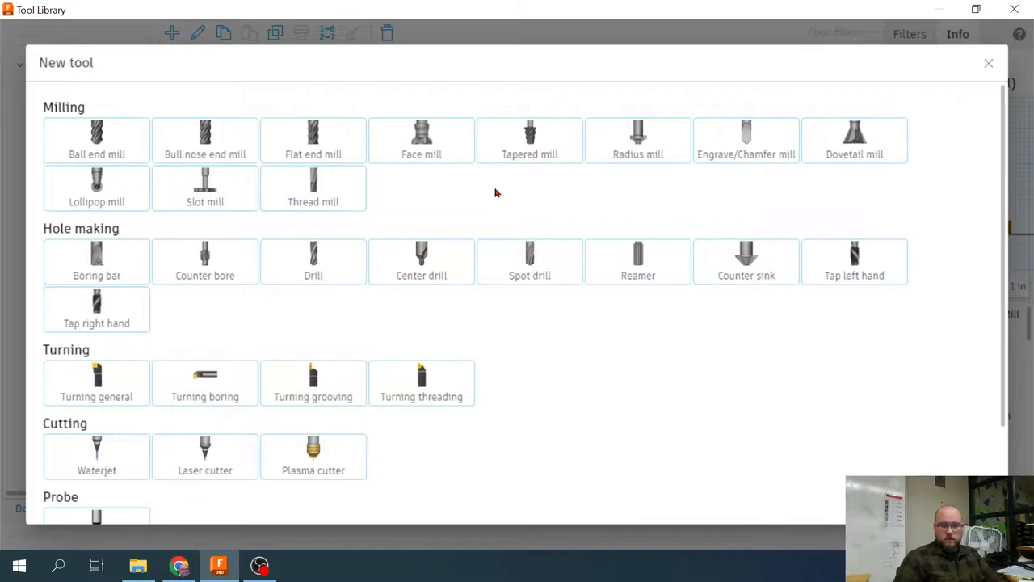
pyautogui.click(747, 139)
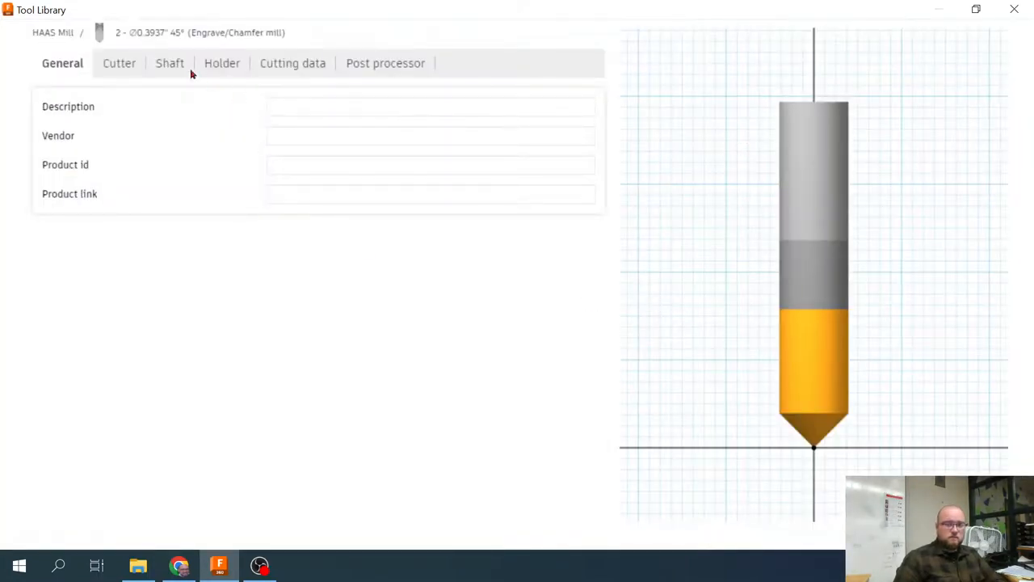
pyautogui.click(430, 107)
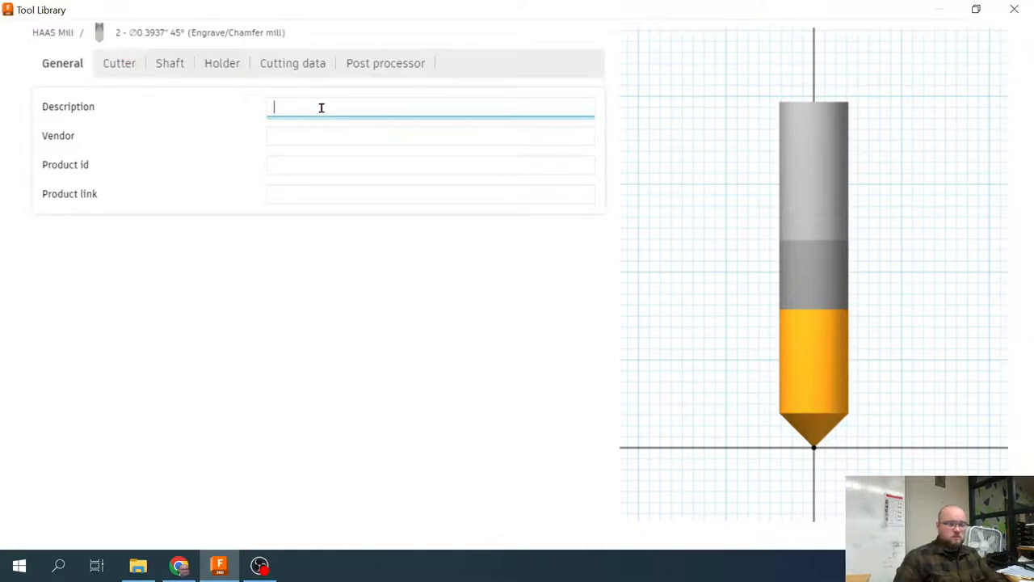
pyautogui.write('Engavi')
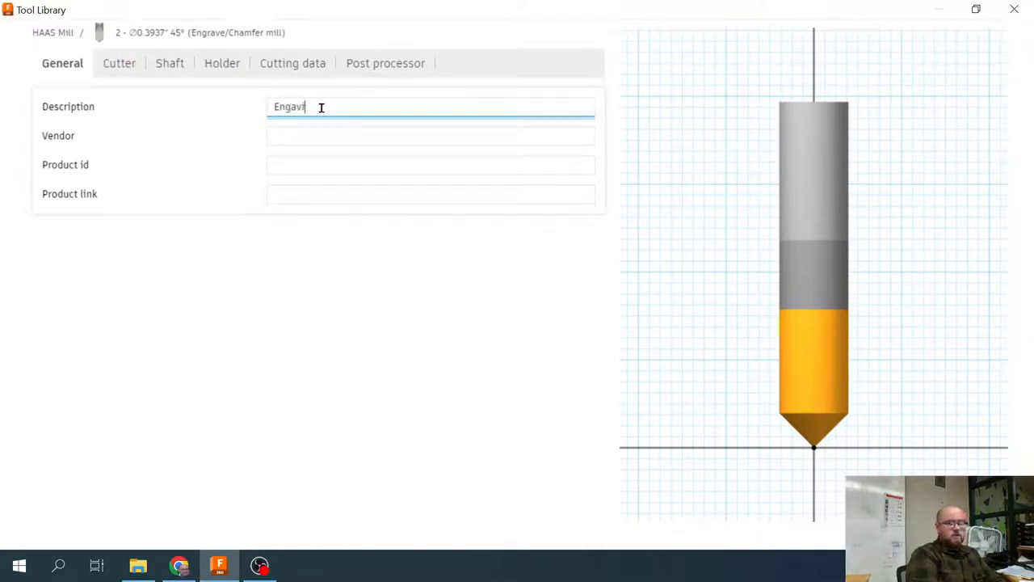
pyautogui.write('ng')
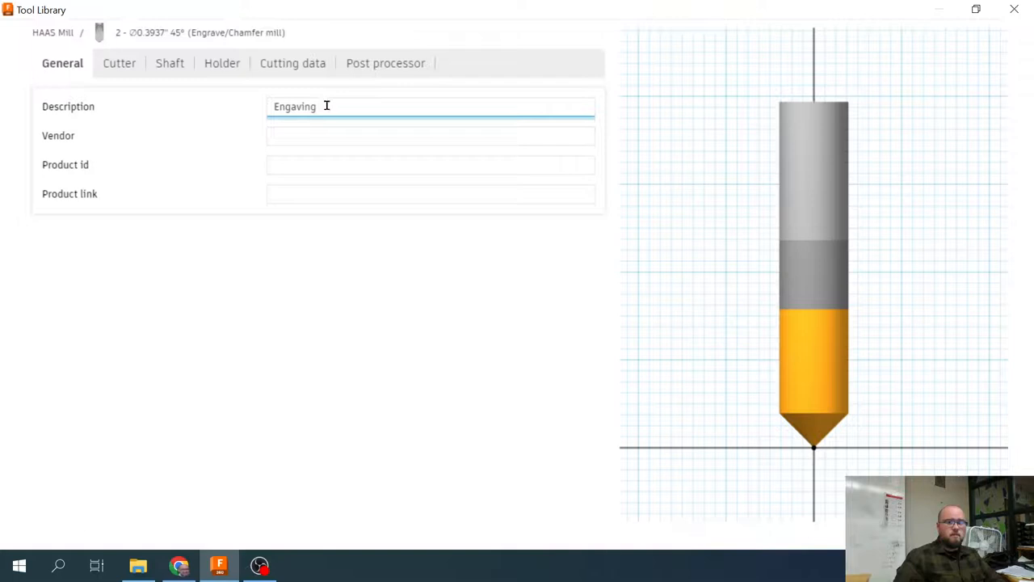
# Make the engraving tool carbide with 1/16 in cutting and shaft diameters.
pyautogui.click(120, 63)
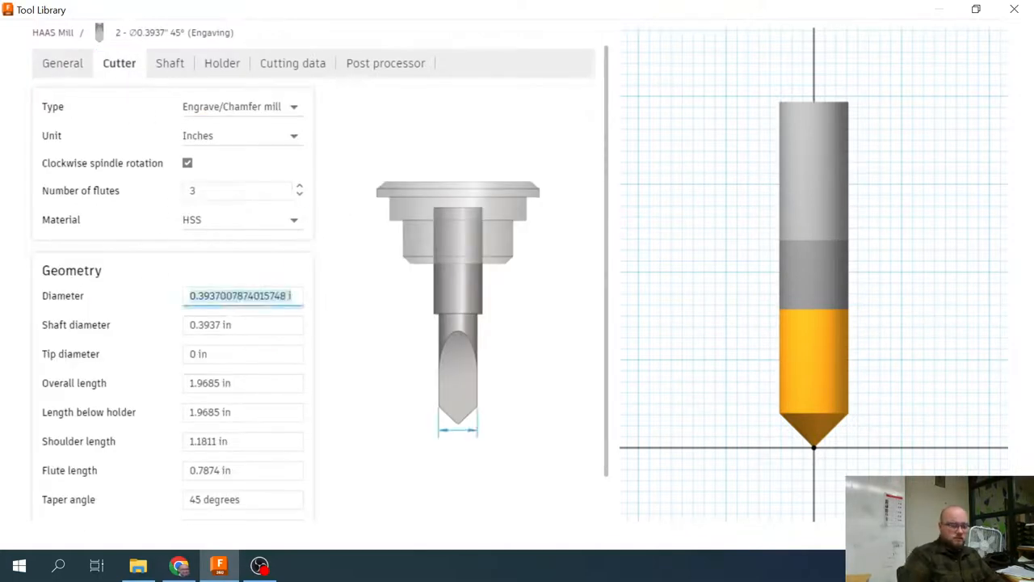
pyautogui.write('1/16')
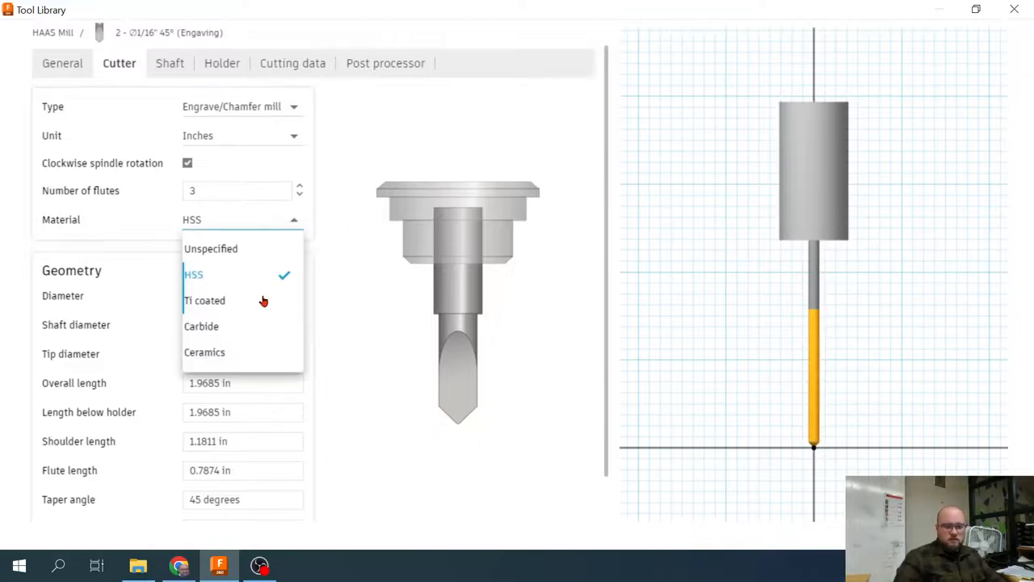
pyautogui.click(201, 326)
pyautogui.write('2')
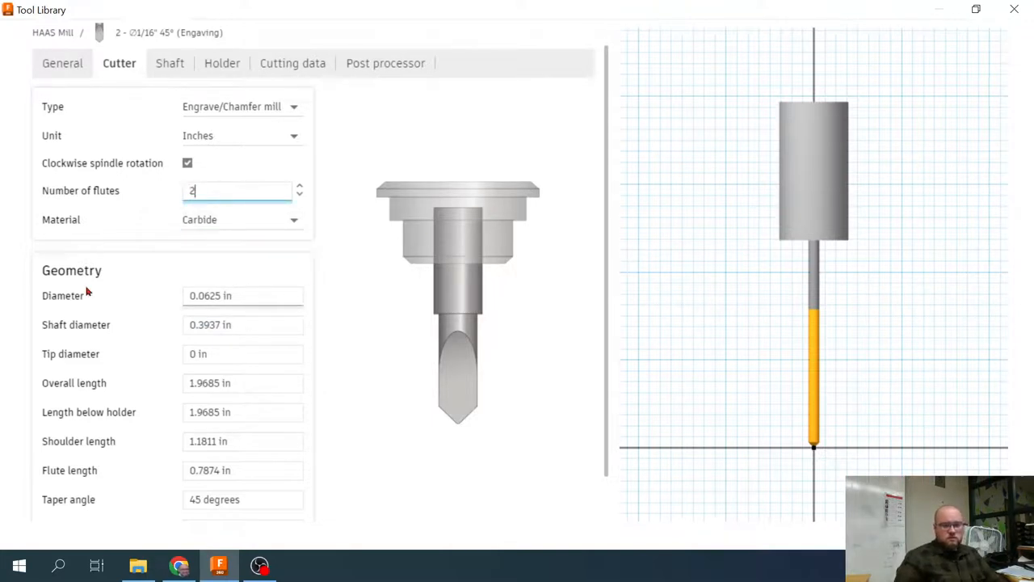
pyautogui.click(242, 323)
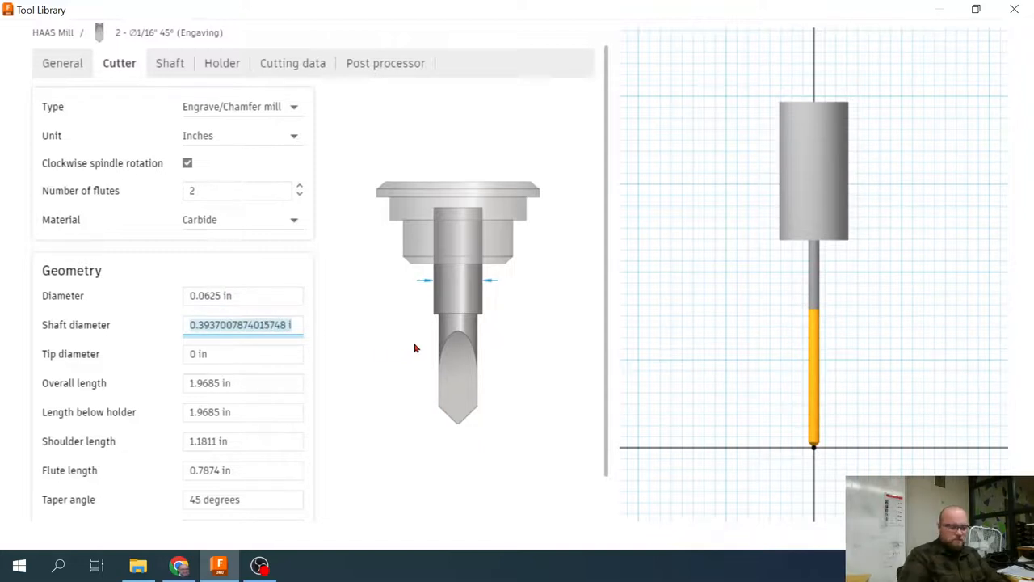
pyautogui.write('3/16) in')
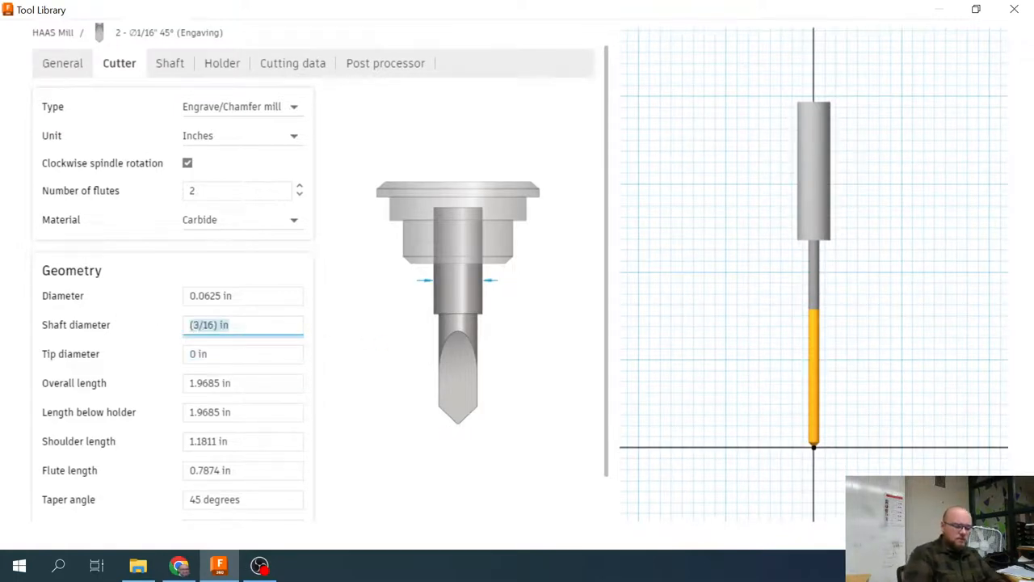
pyautogui.write('1/16')
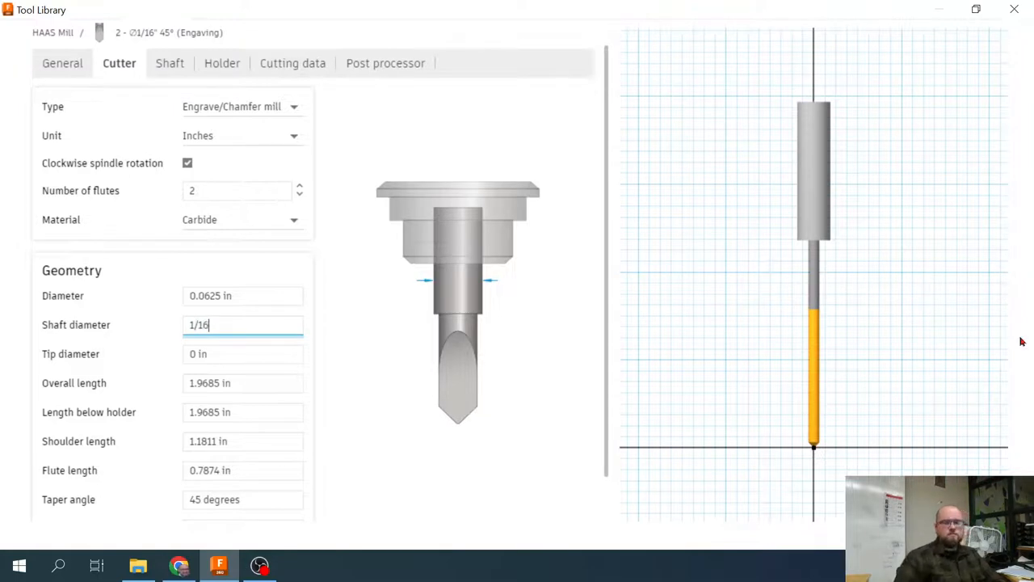
pyautogui.moveTo(276, 403)
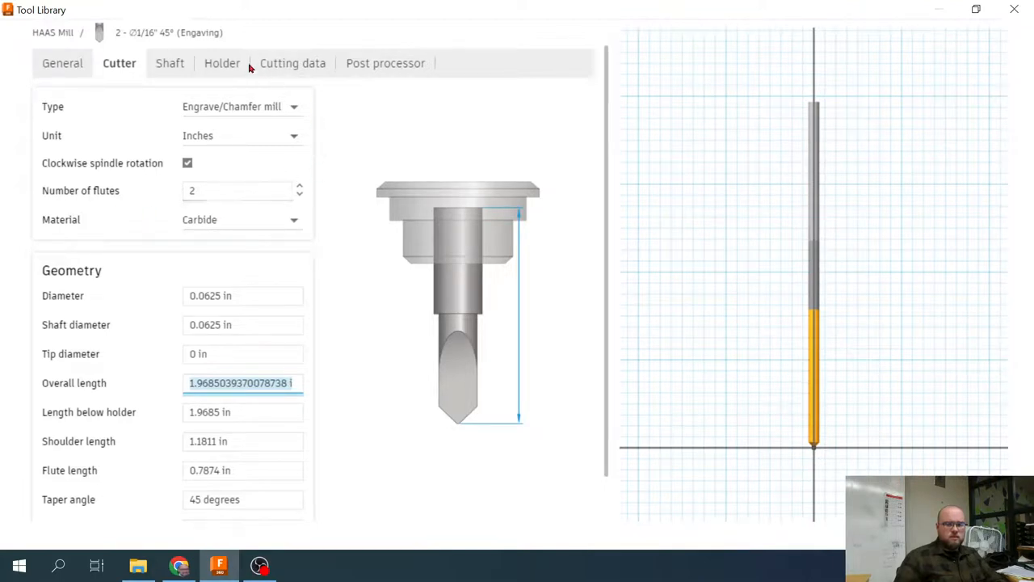
# Set the engraving tool's cutting feedrates to 100 in/min on Cutting data.
pyautogui.click(293, 63)
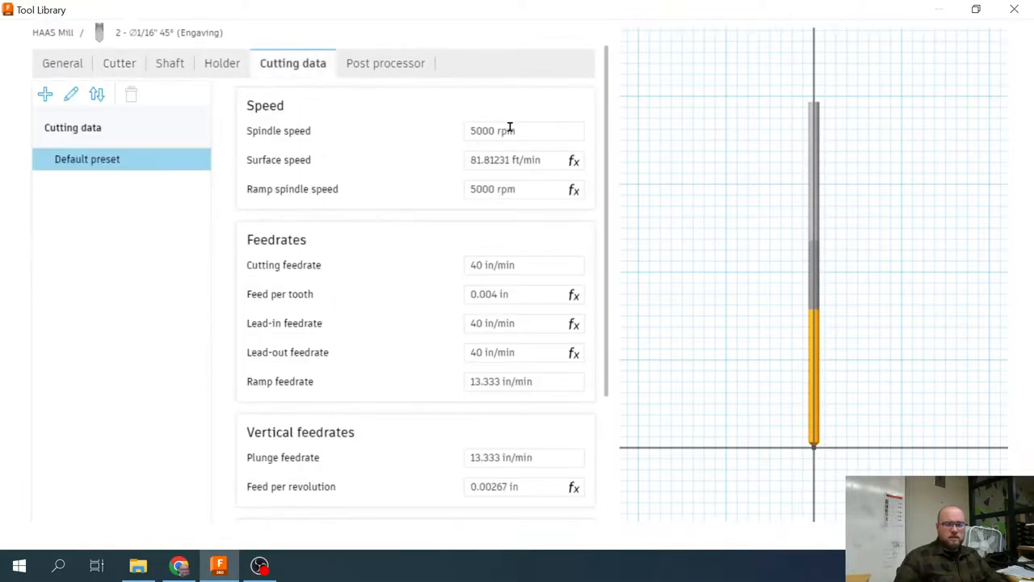
pyautogui.click(523, 130)
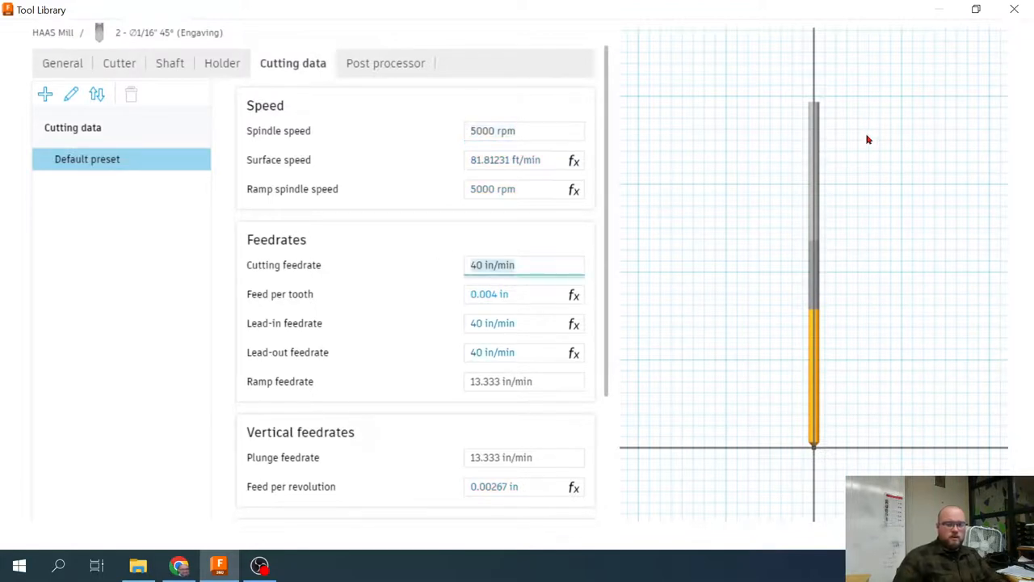
pyautogui.write('80')
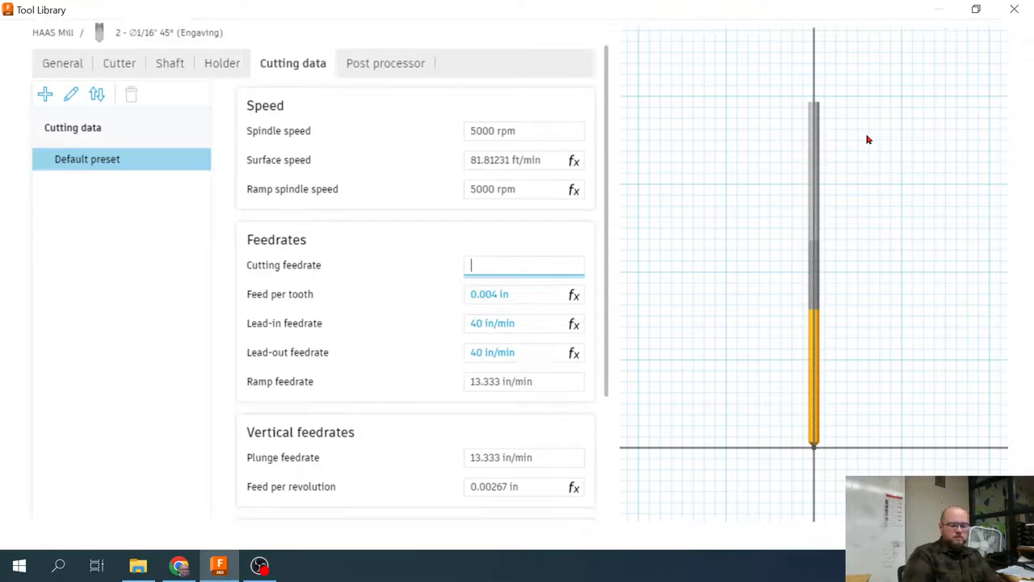
pyautogui.write('80')
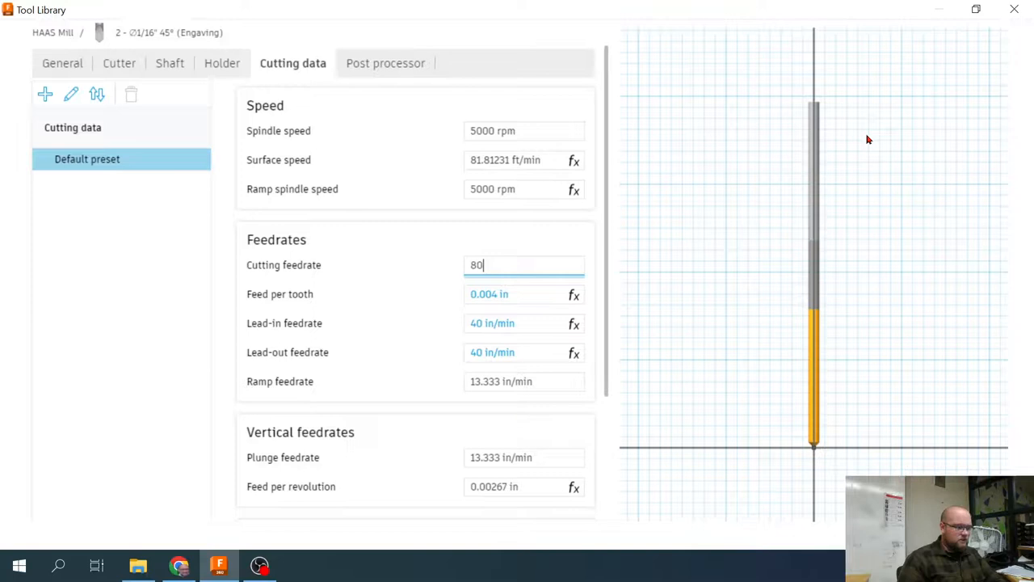
pyautogui.moveTo(768, 338)
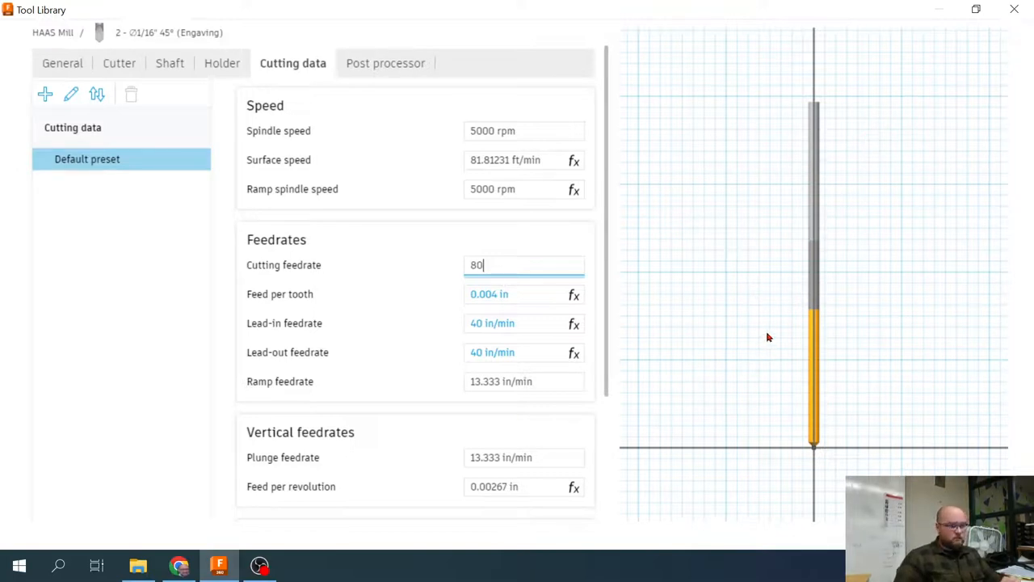
pyautogui.moveTo(761, 328)
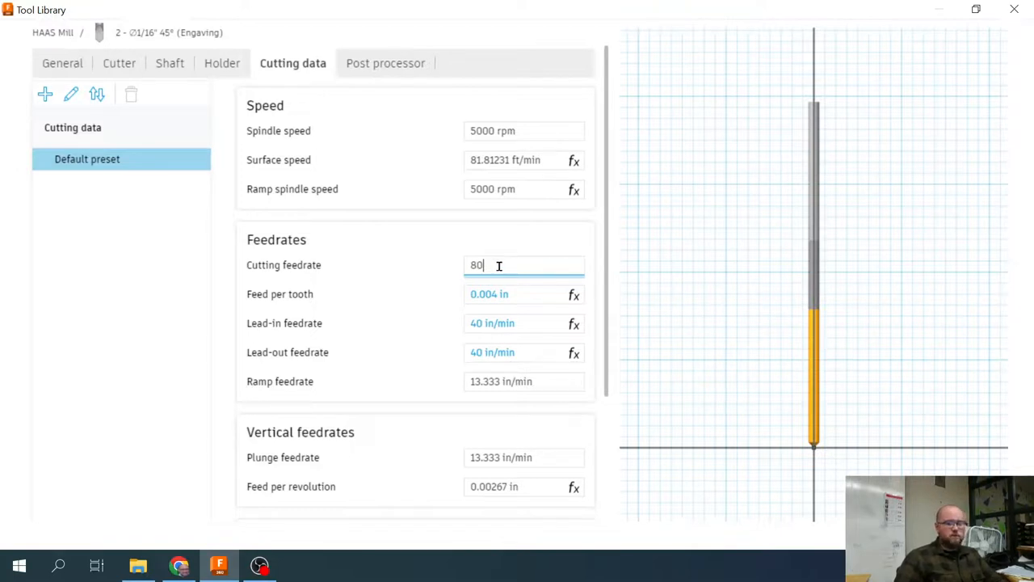
pyautogui.write('100')
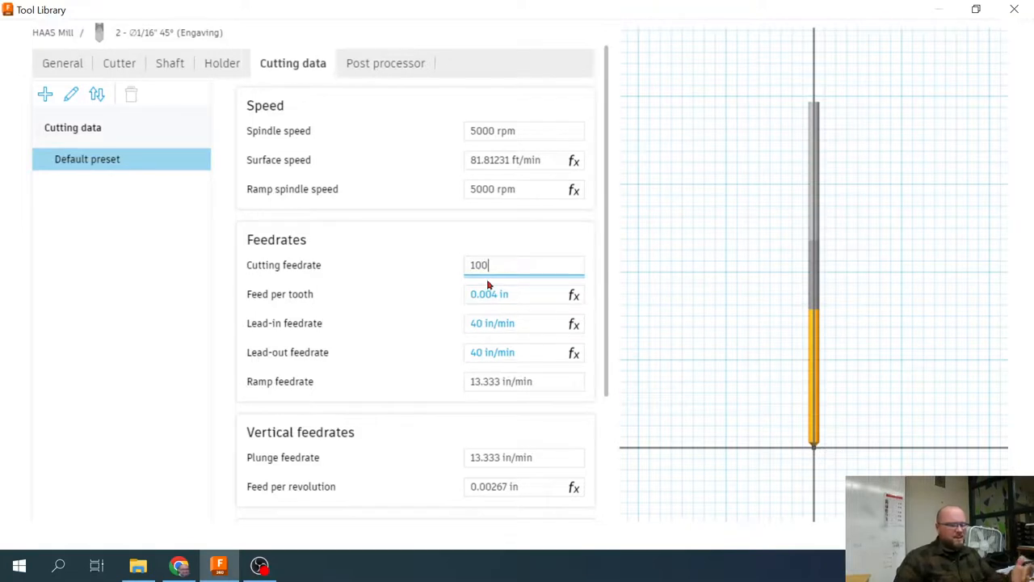
pyautogui.moveTo(640, 482)
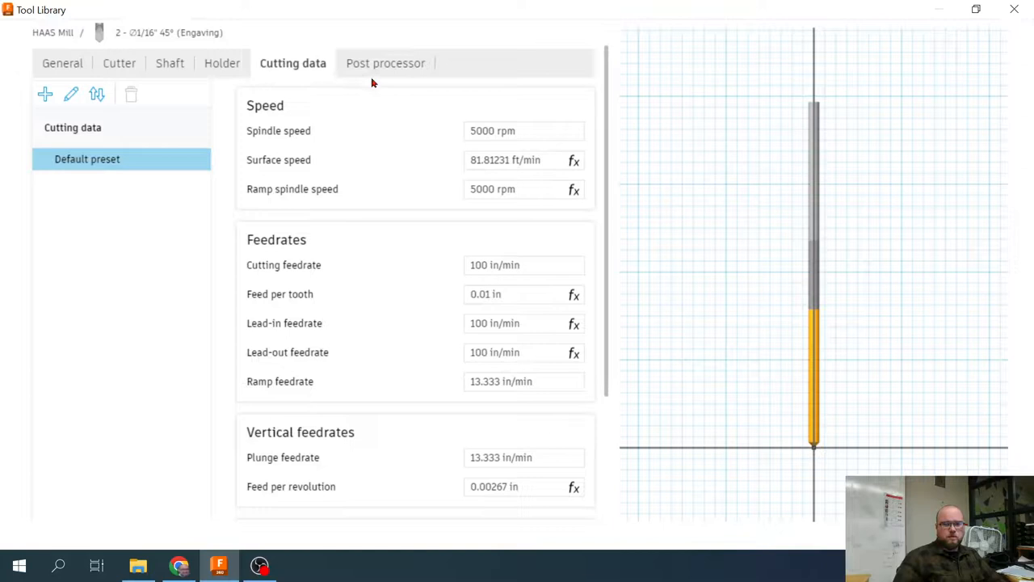
# Check the Post processor tab, keeping the tool in HAAS Mill, and begin a new tool.
pyautogui.click(384, 63)
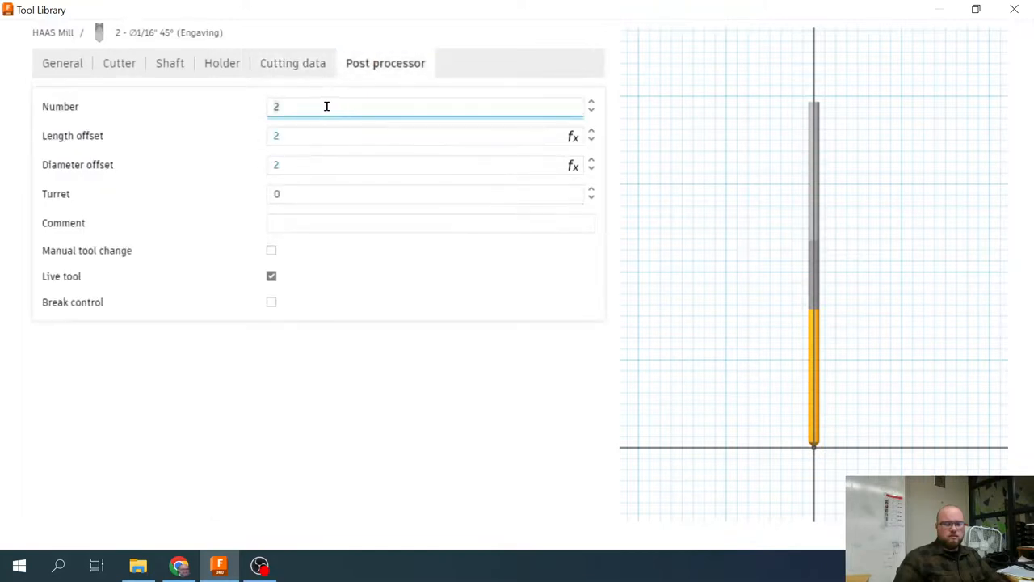
pyautogui.moveTo(667, 532)
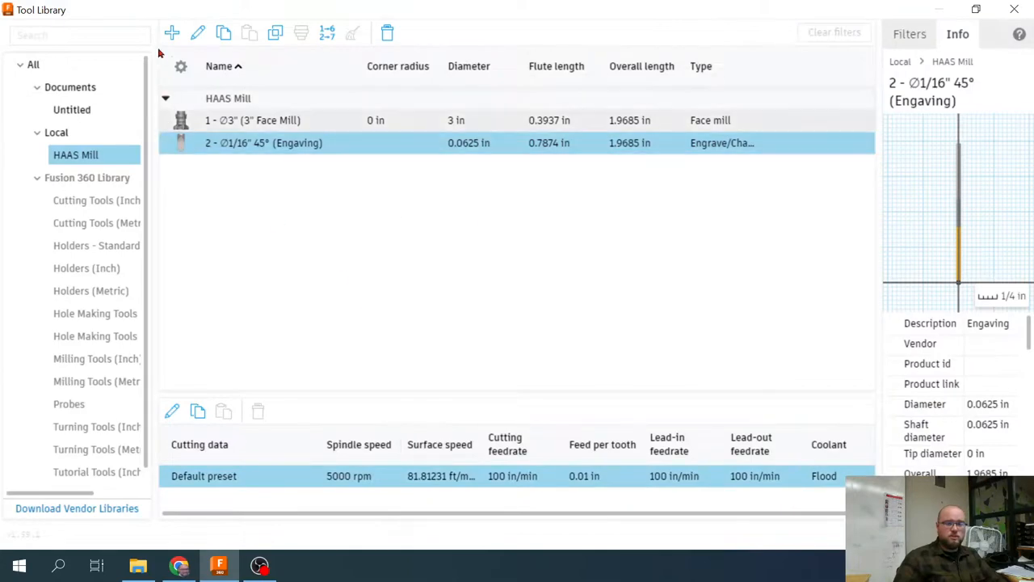
pyautogui.click(171, 32)
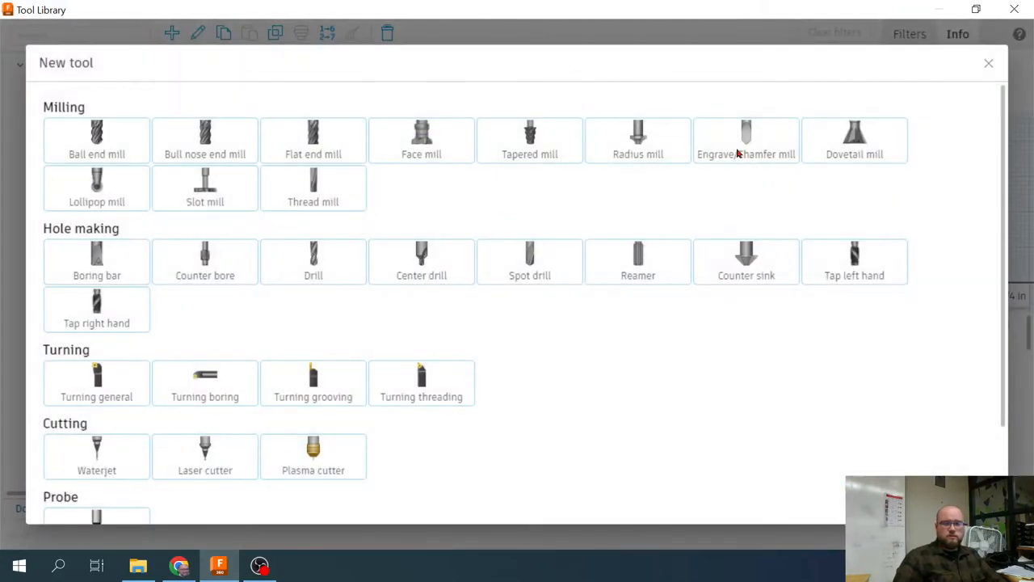
# Create a chamfer mill described as 'Chamfer' with two flutes.
pyautogui.click(747, 139)
pyautogui.write('C')
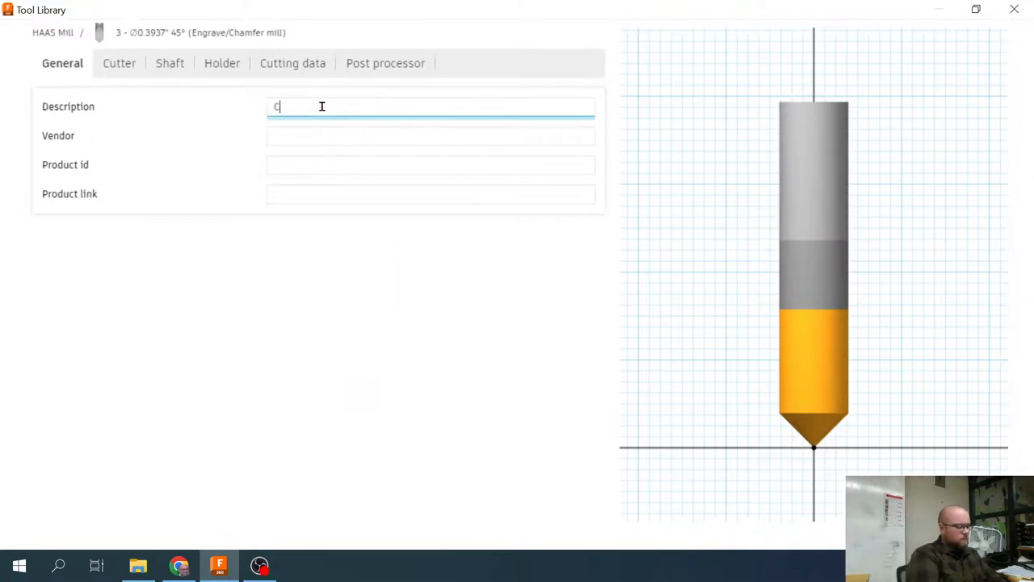
pyautogui.write('hamfer')
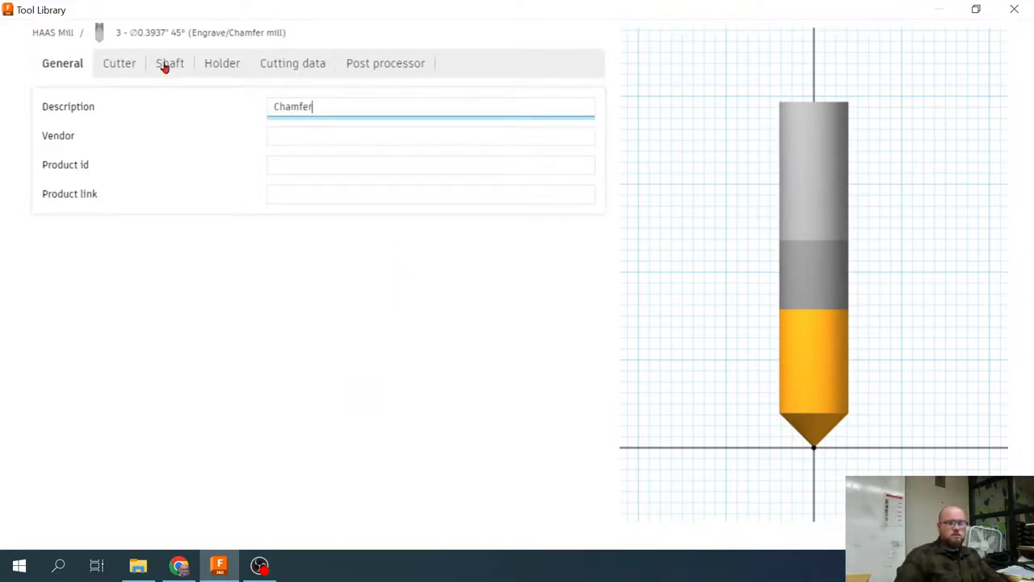
pyautogui.click(119, 63)
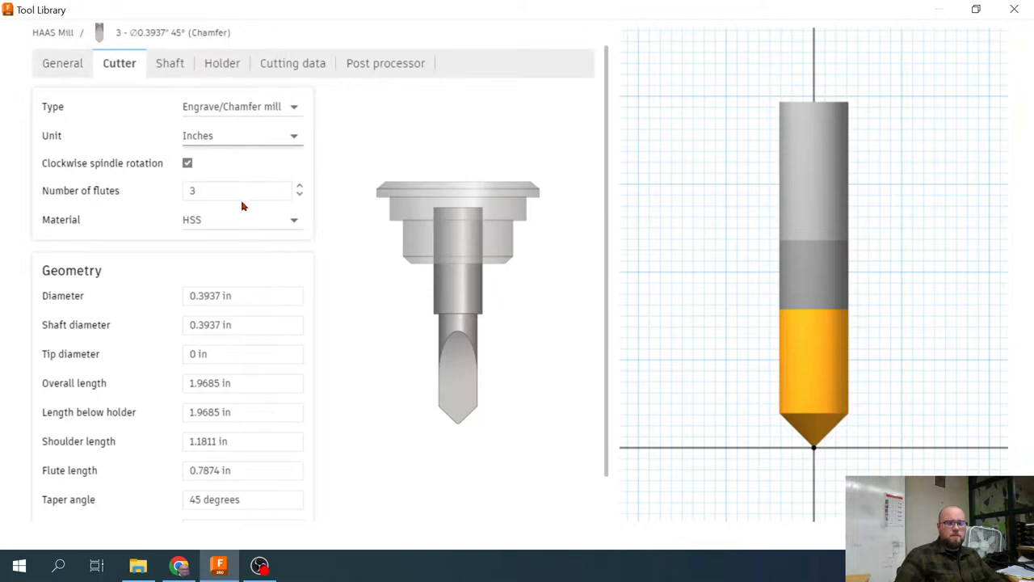
pyautogui.click(239, 191)
pyautogui.write('2')
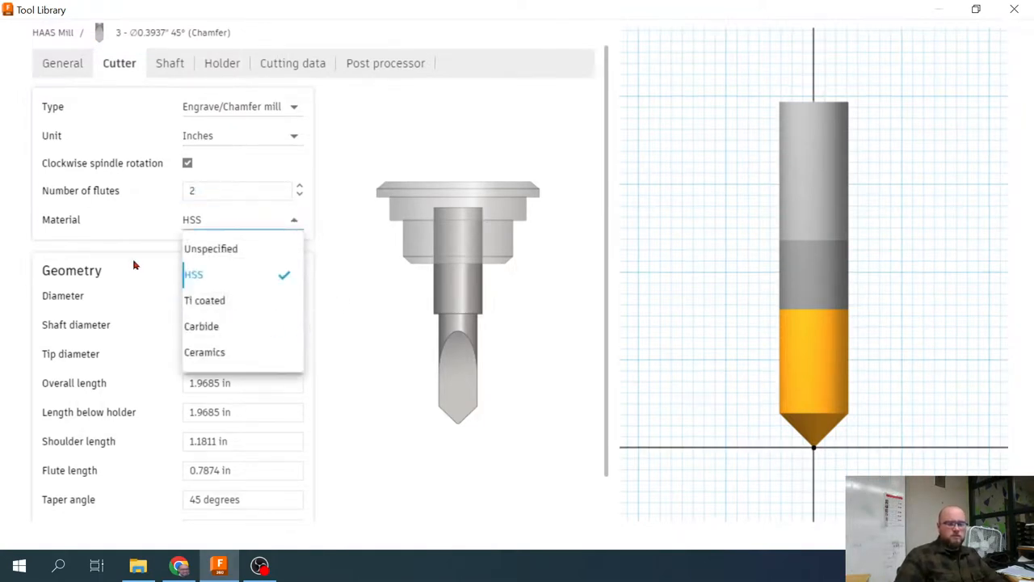
# Set the chamfer mill's diameter and shaft to 0.5 in and accept it into HAAS Mill.
pyautogui.click(194, 274)
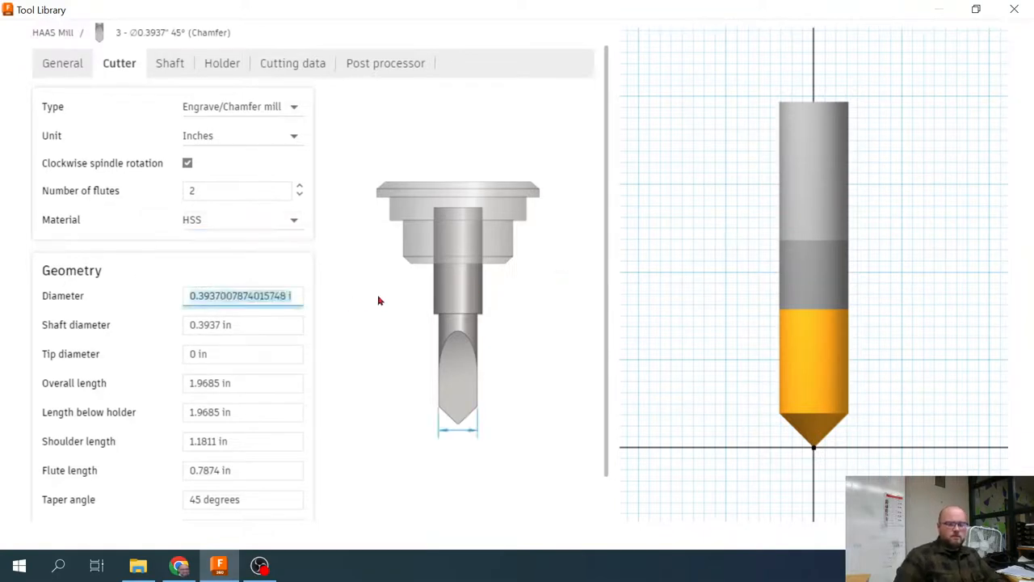
pyautogui.write('.5 in')
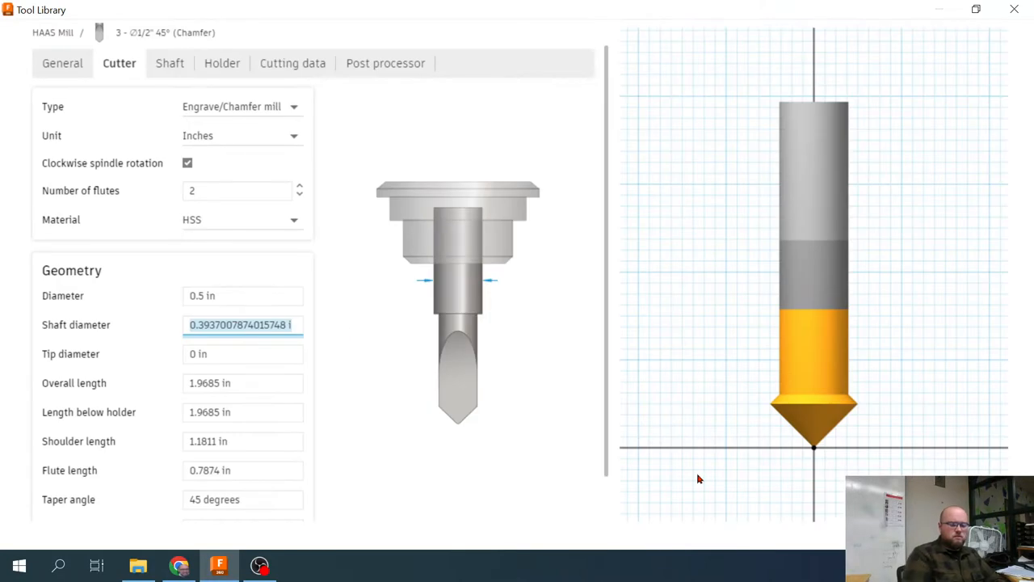
pyautogui.write('.5')
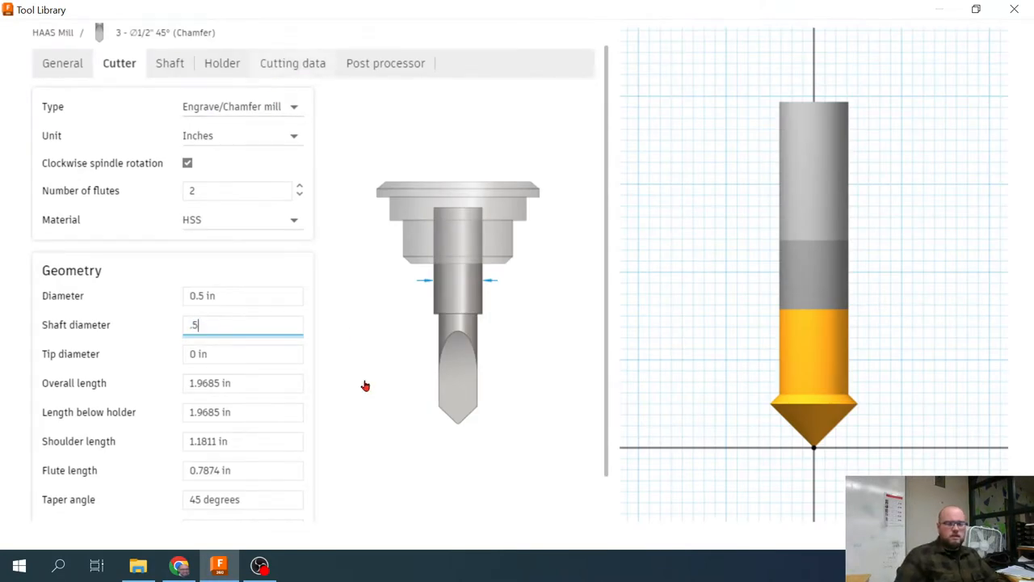
pyautogui.click(292, 63)
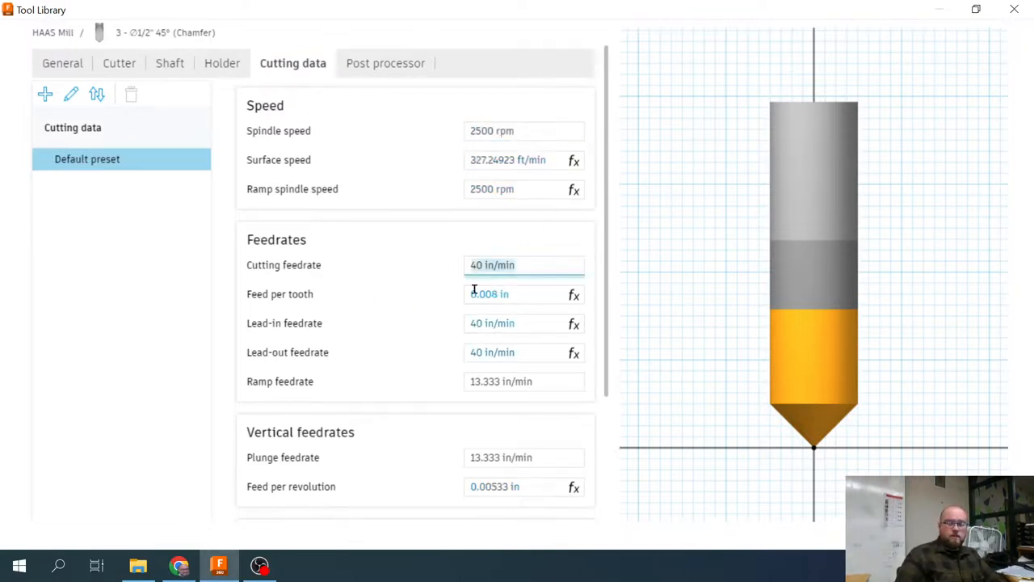
pyautogui.click(385, 63)
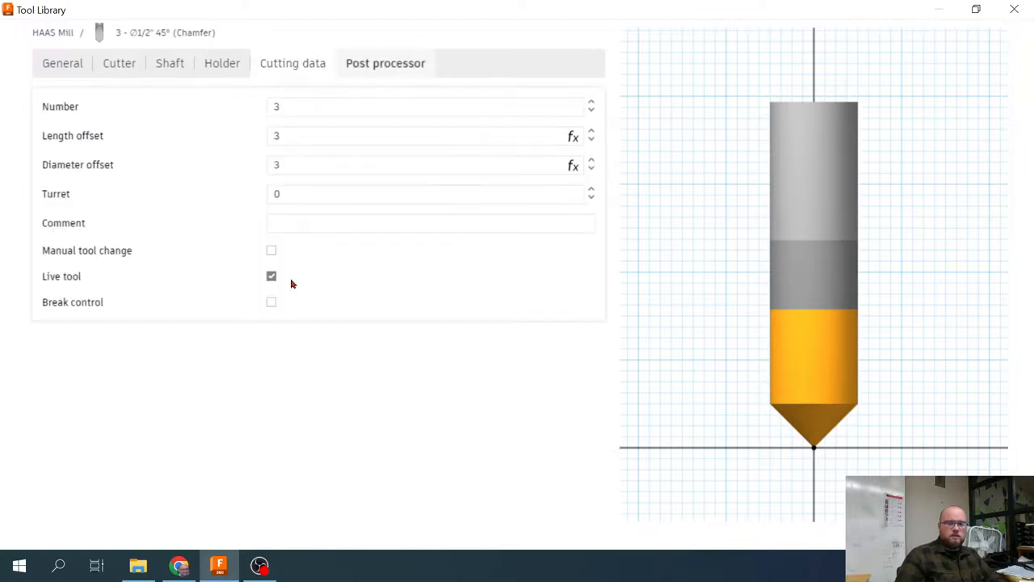
pyautogui.click(423, 107)
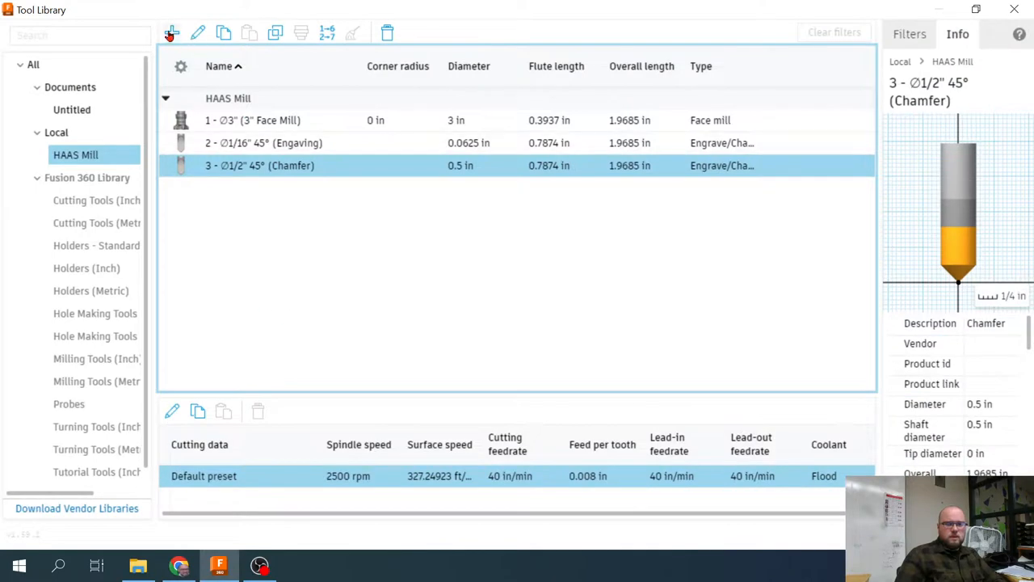
# Add a new drill to HAAS Mill described as '1/8" Drill Bit'.
pyautogui.click(171, 33)
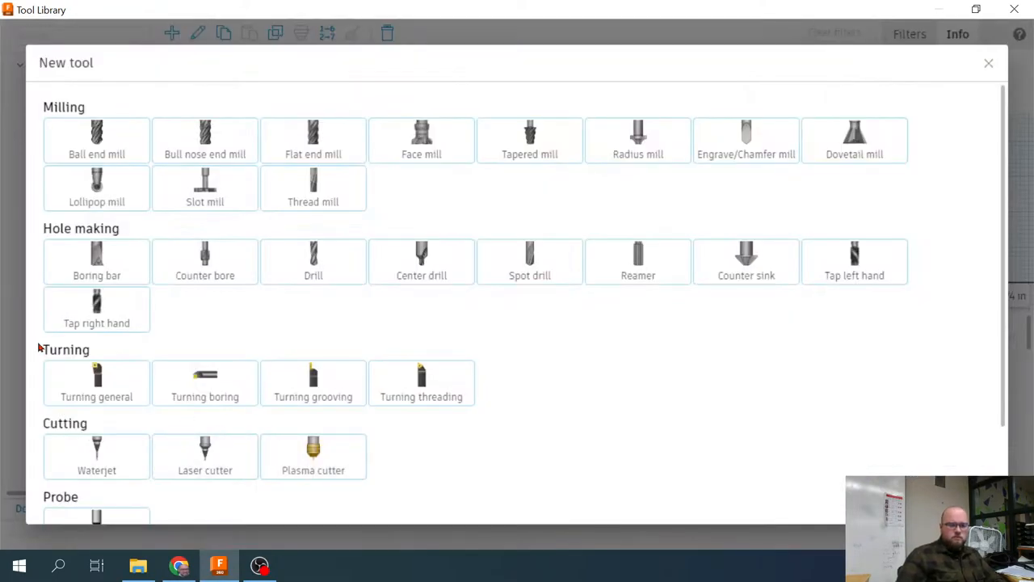
pyautogui.click(313, 262)
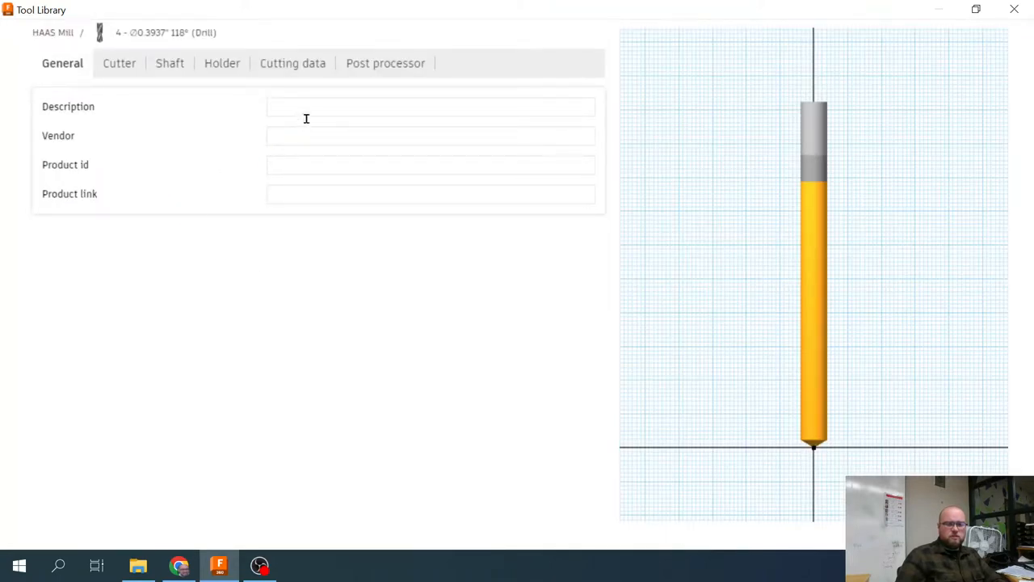
pyautogui.write('1/8" Dr')
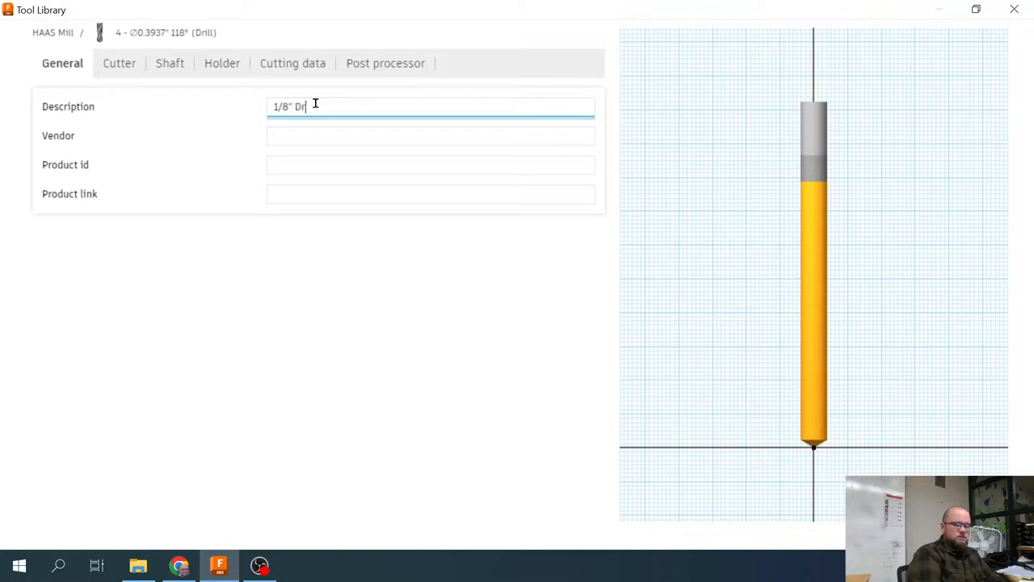
pyautogui.write('ill Bit')
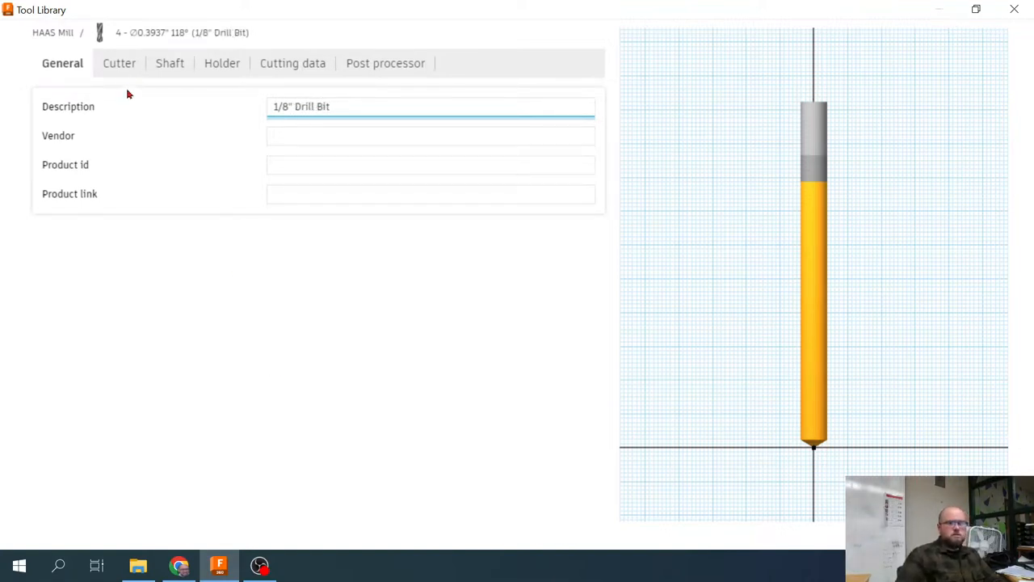
# Set the drill's cutter diameter to 1/8 in.
pyautogui.click(119, 63)
pyautogui.write('1')
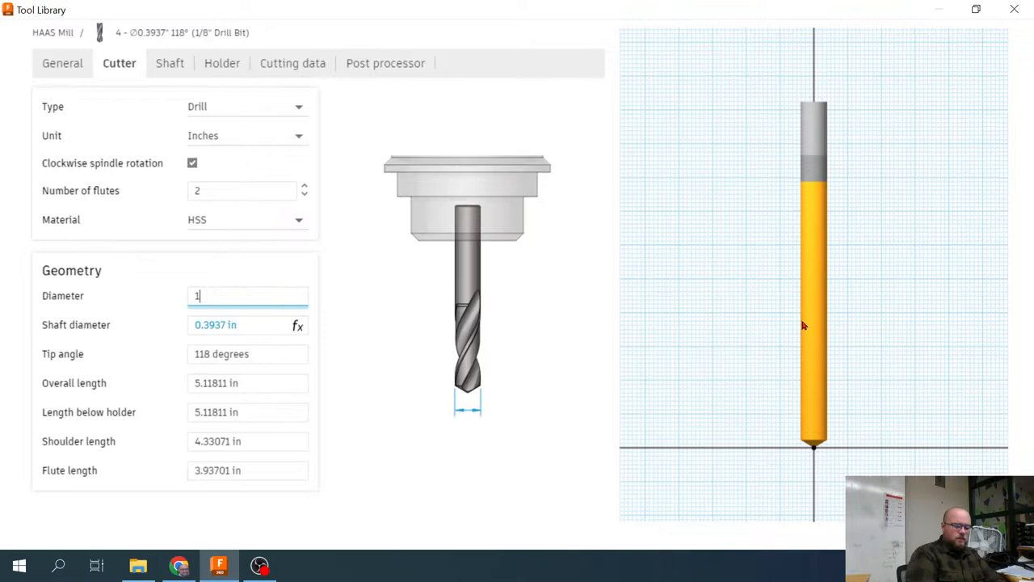
pyautogui.write('/8')
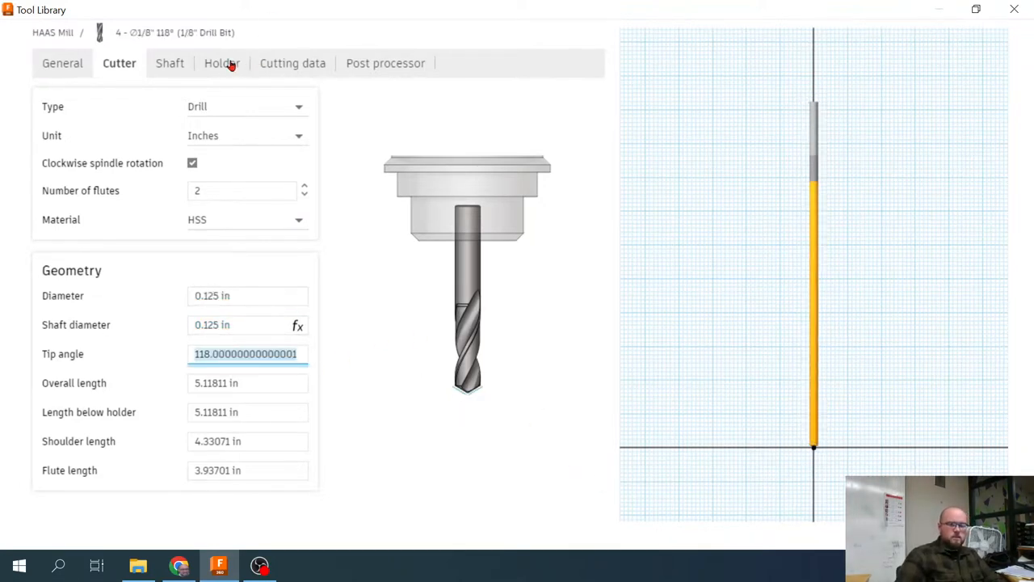
pyautogui.click(292, 63)
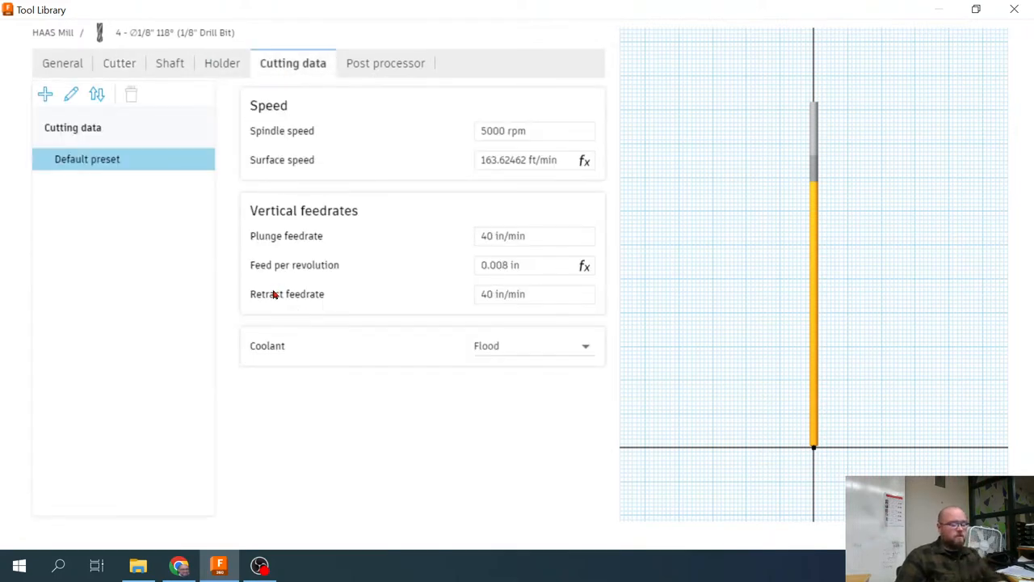
# Set the drill to 750 rpm with 10 in/min plunge and accept it as tool 4.
pyautogui.click(533, 130)
pyautogui.write('75')
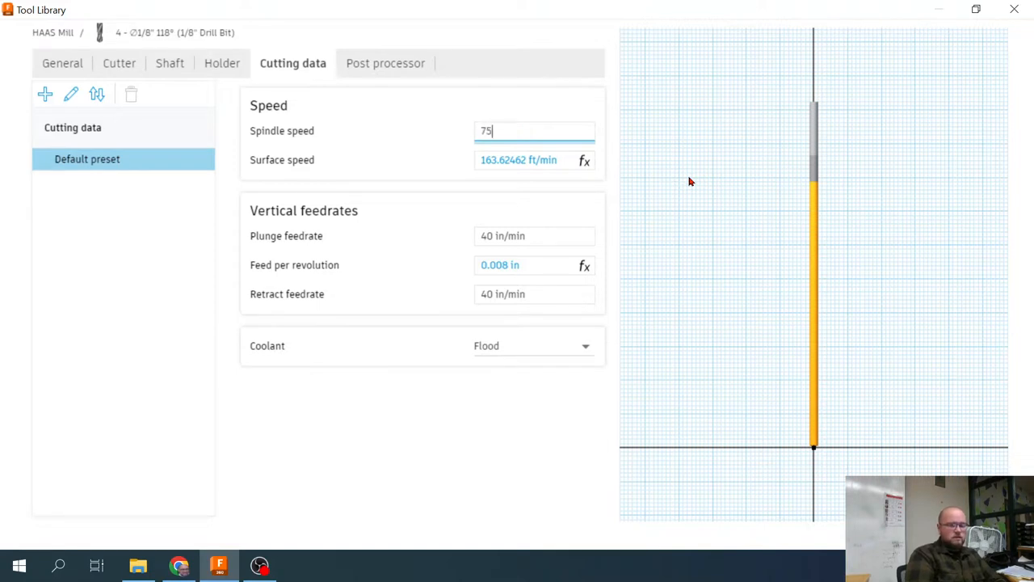
pyautogui.write('0 rpm')
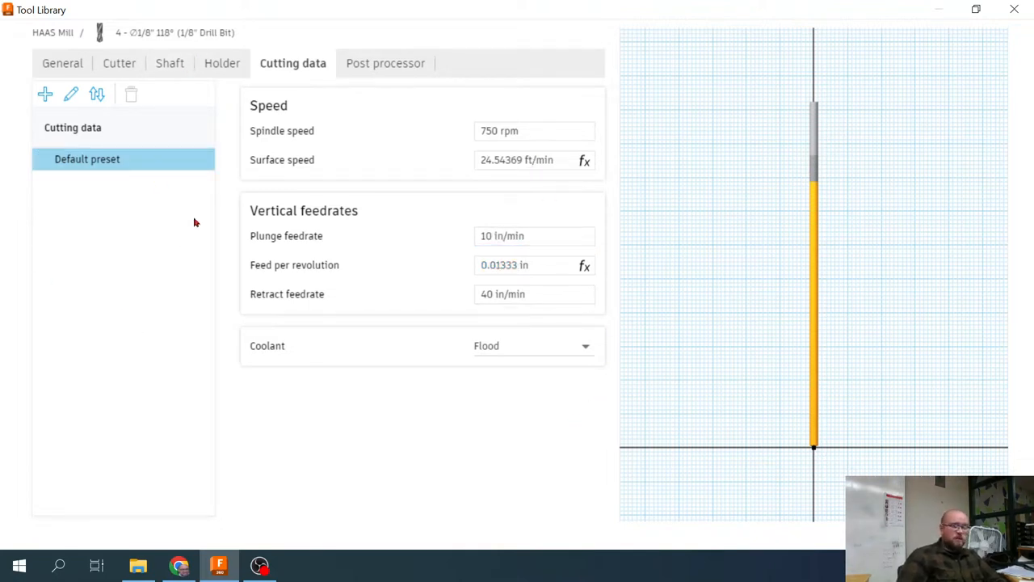
pyautogui.moveTo(417, 408)
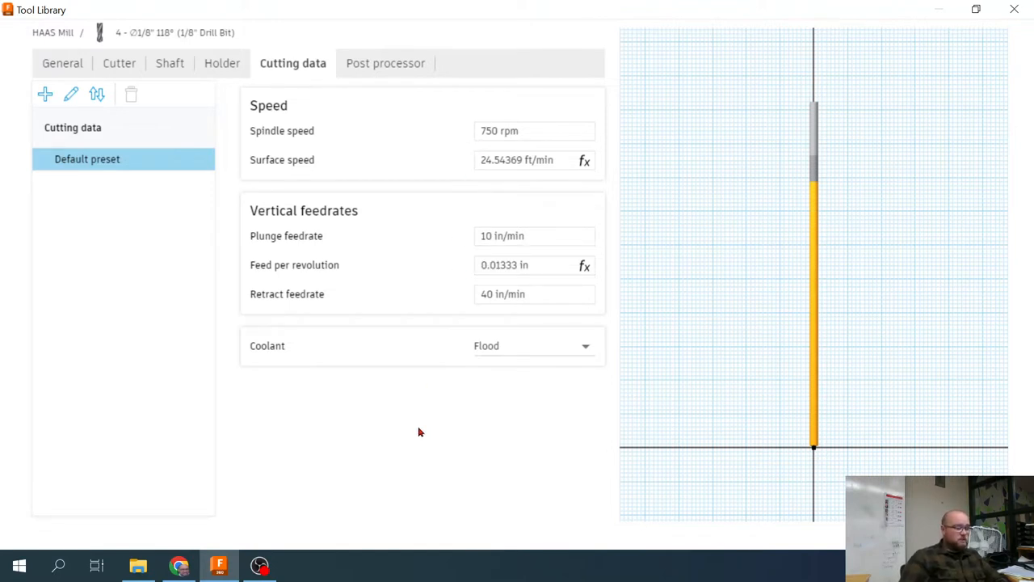
pyautogui.moveTo(546, 417)
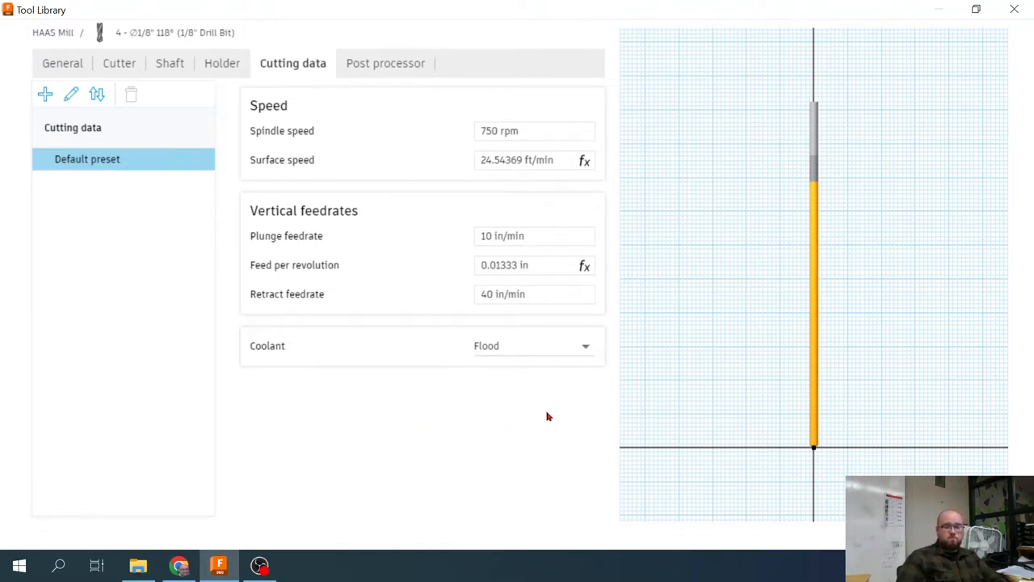
pyautogui.click(384, 63)
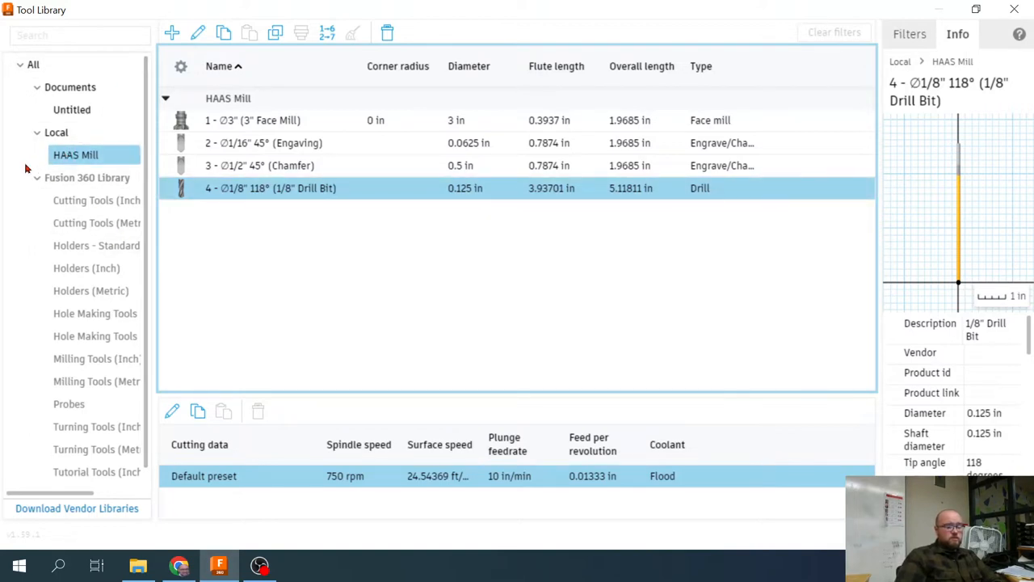
# Create an empty local library named Plasma.
pyautogui.rightClick(75, 155)
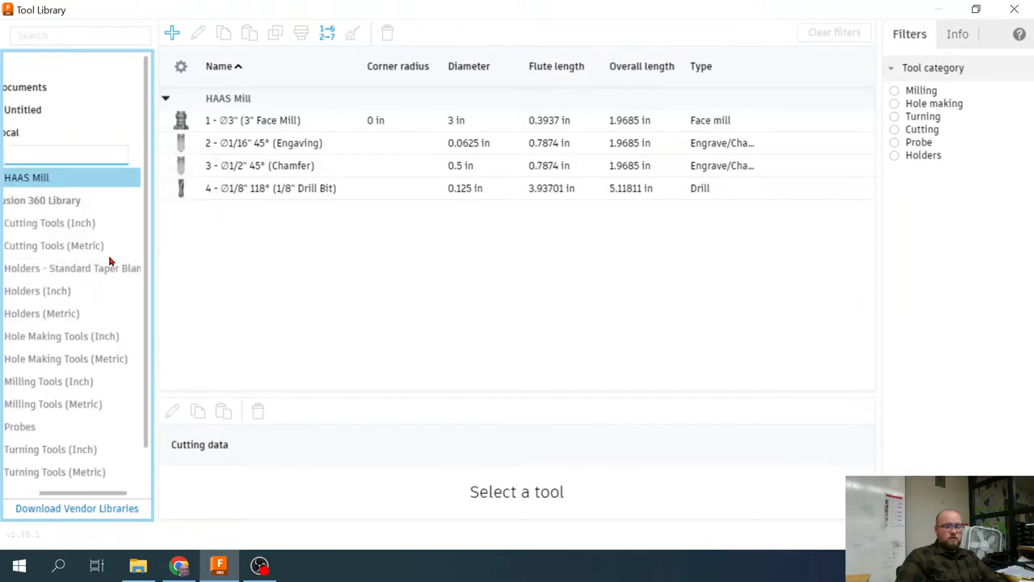
pyautogui.moveTo(119, 257)
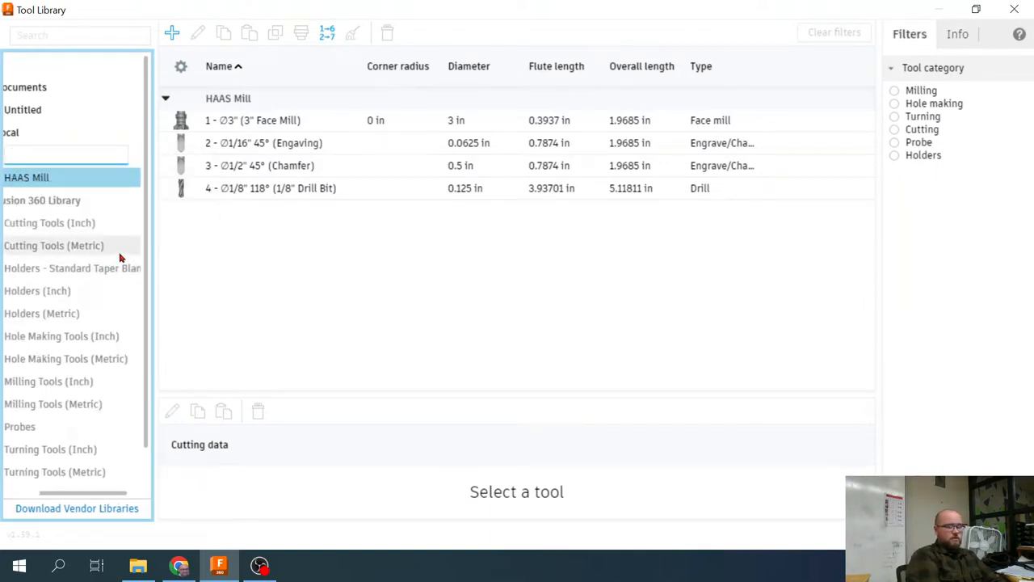
pyautogui.write('Plasma')
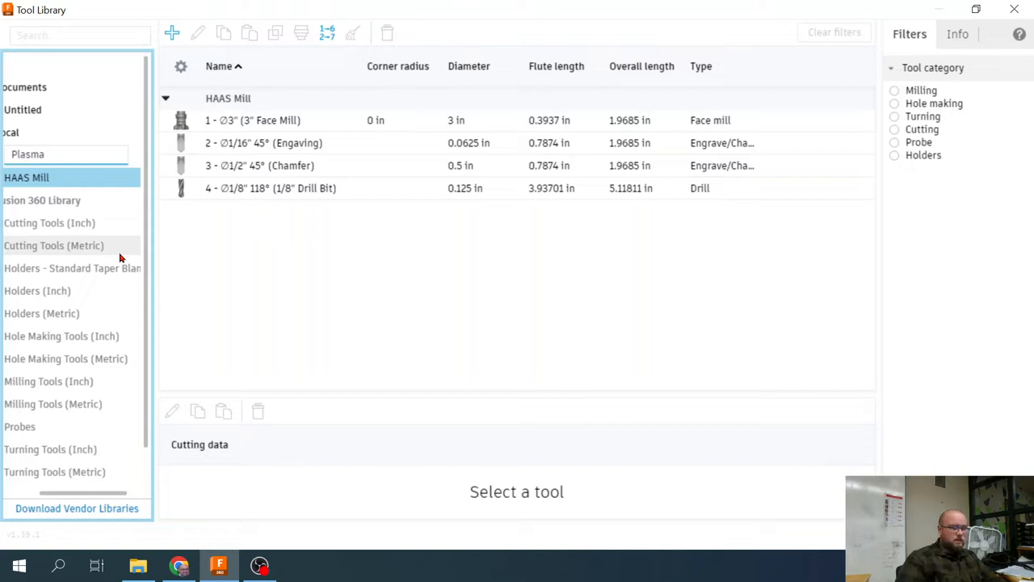
pyautogui.click(27, 176)
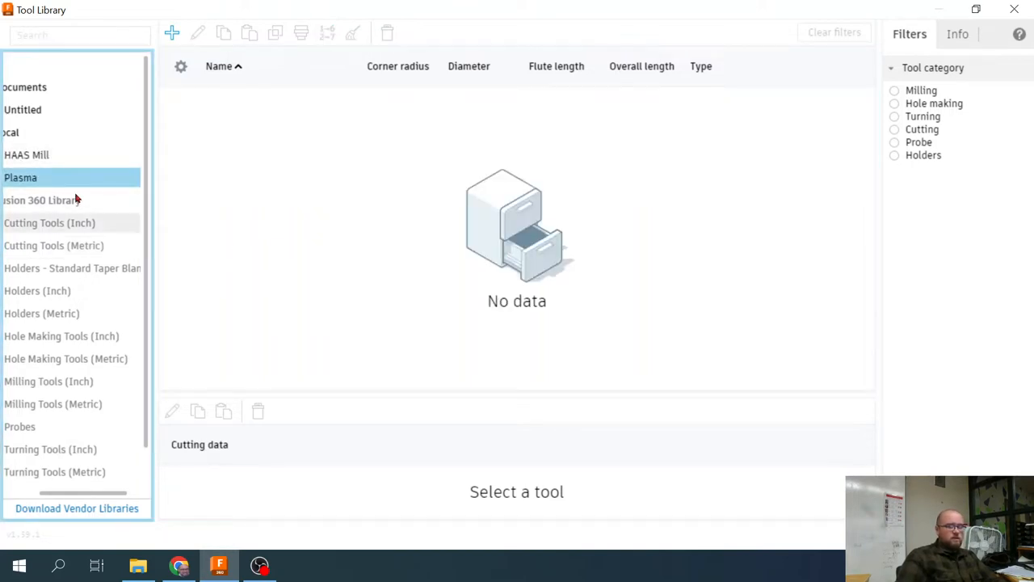
# Create another local library and name it CNC Router.
pyautogui.rightClick(20, 177)
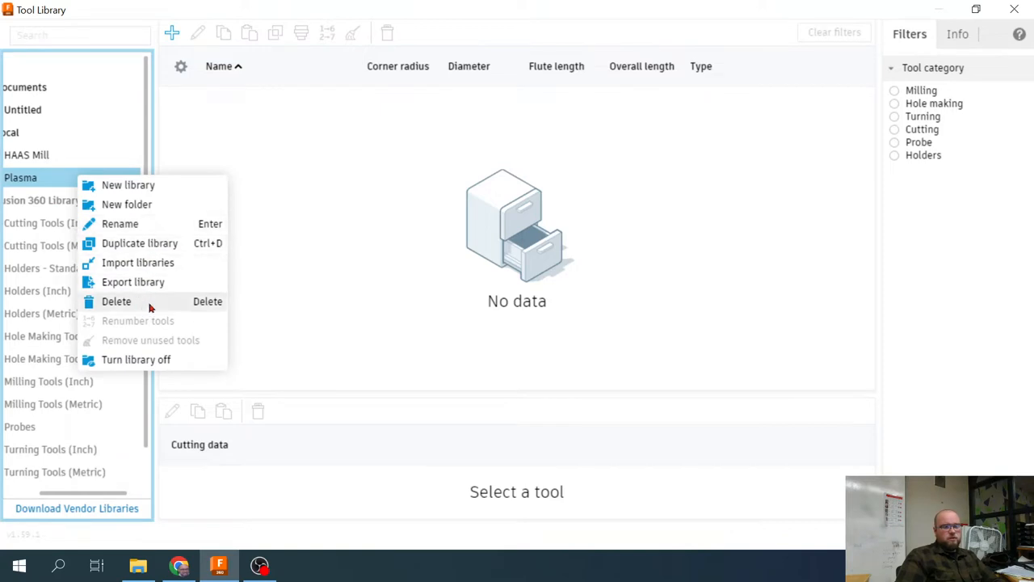
pyautogui.click(119, 223)
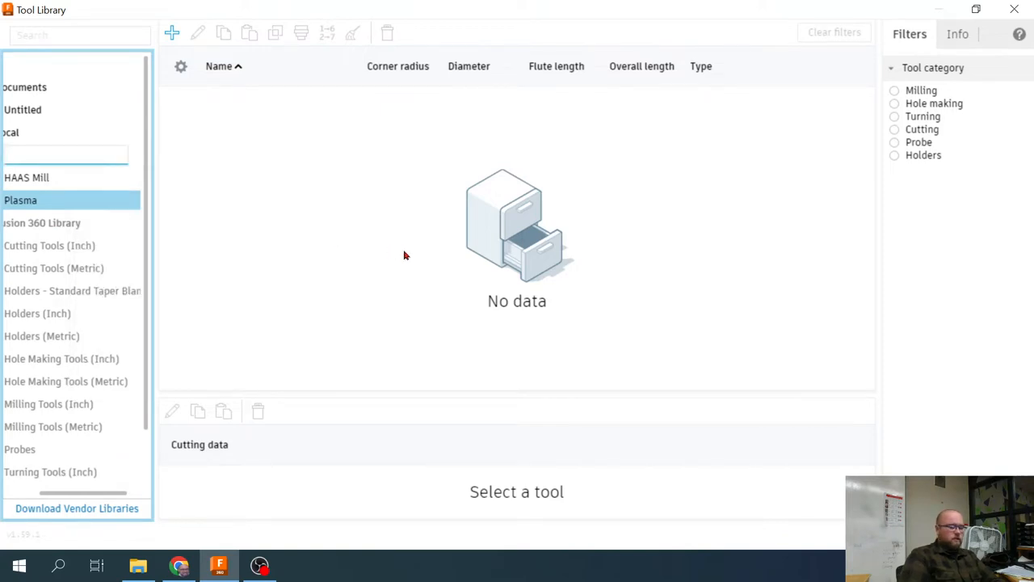
pyautogui.write('CNC Router')
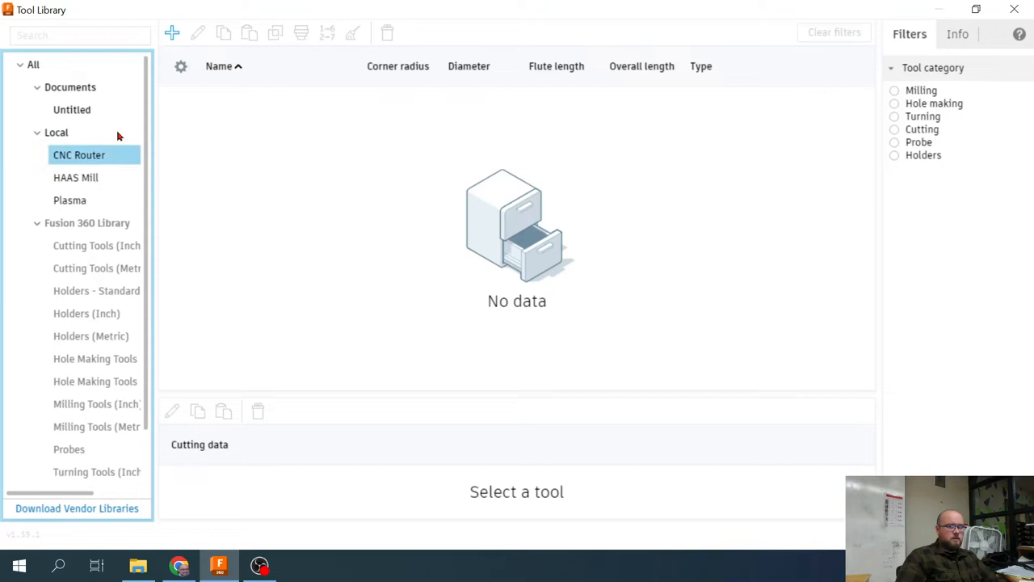
pyautogui.moveTo(84, 170)
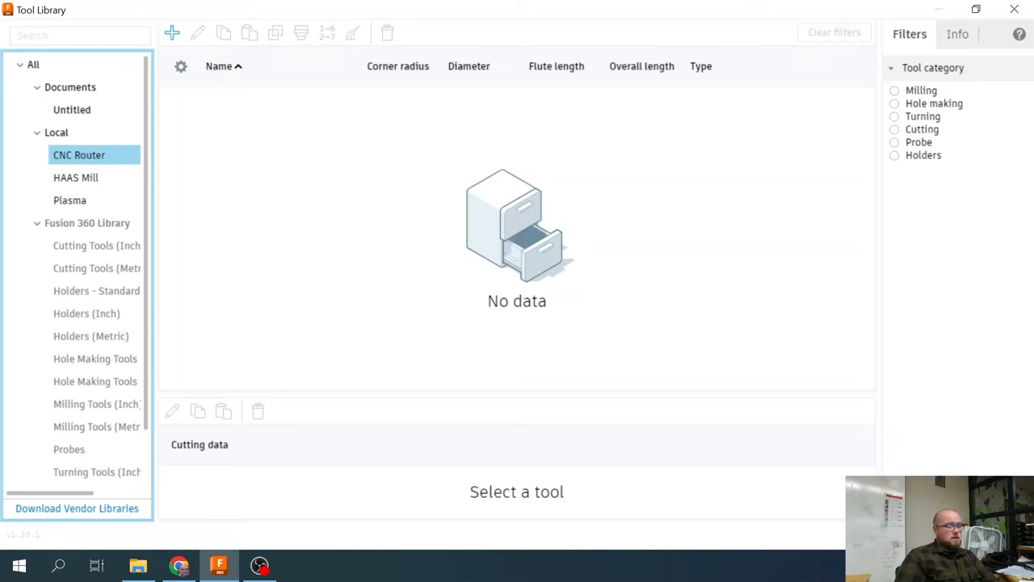
pyautogui.moveTo(346, 228)
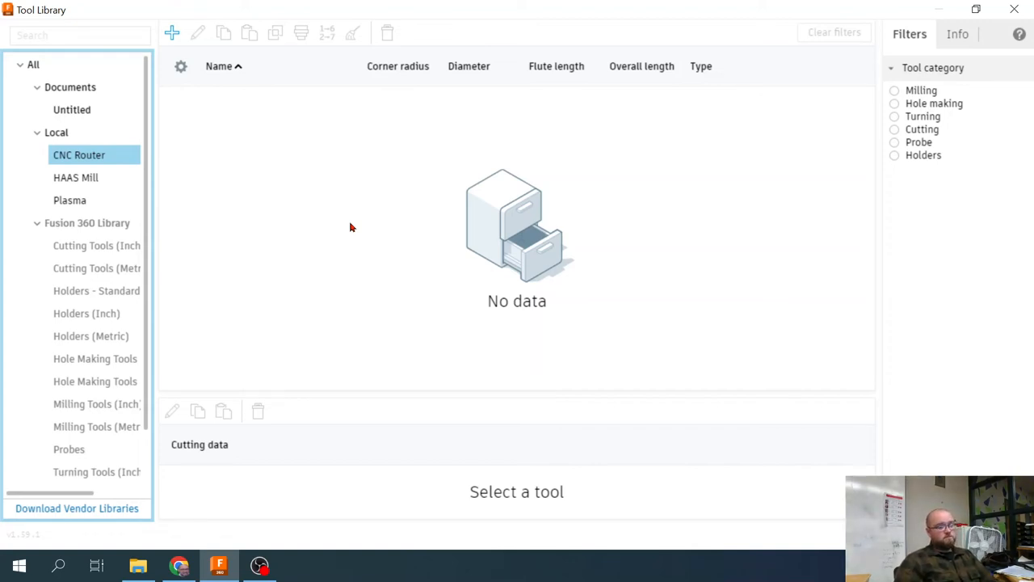
pyautogui.moveTo(432, 187)
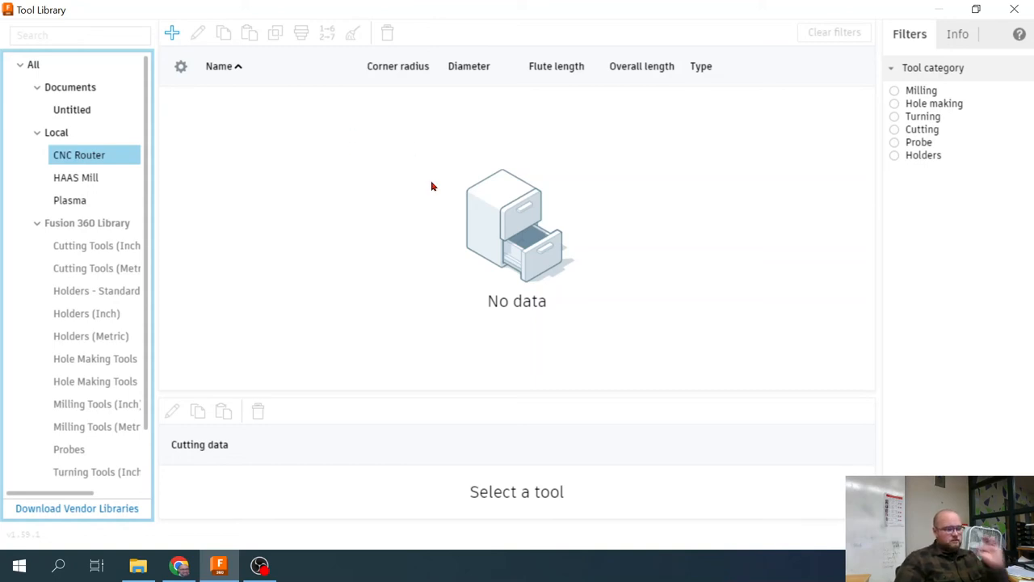